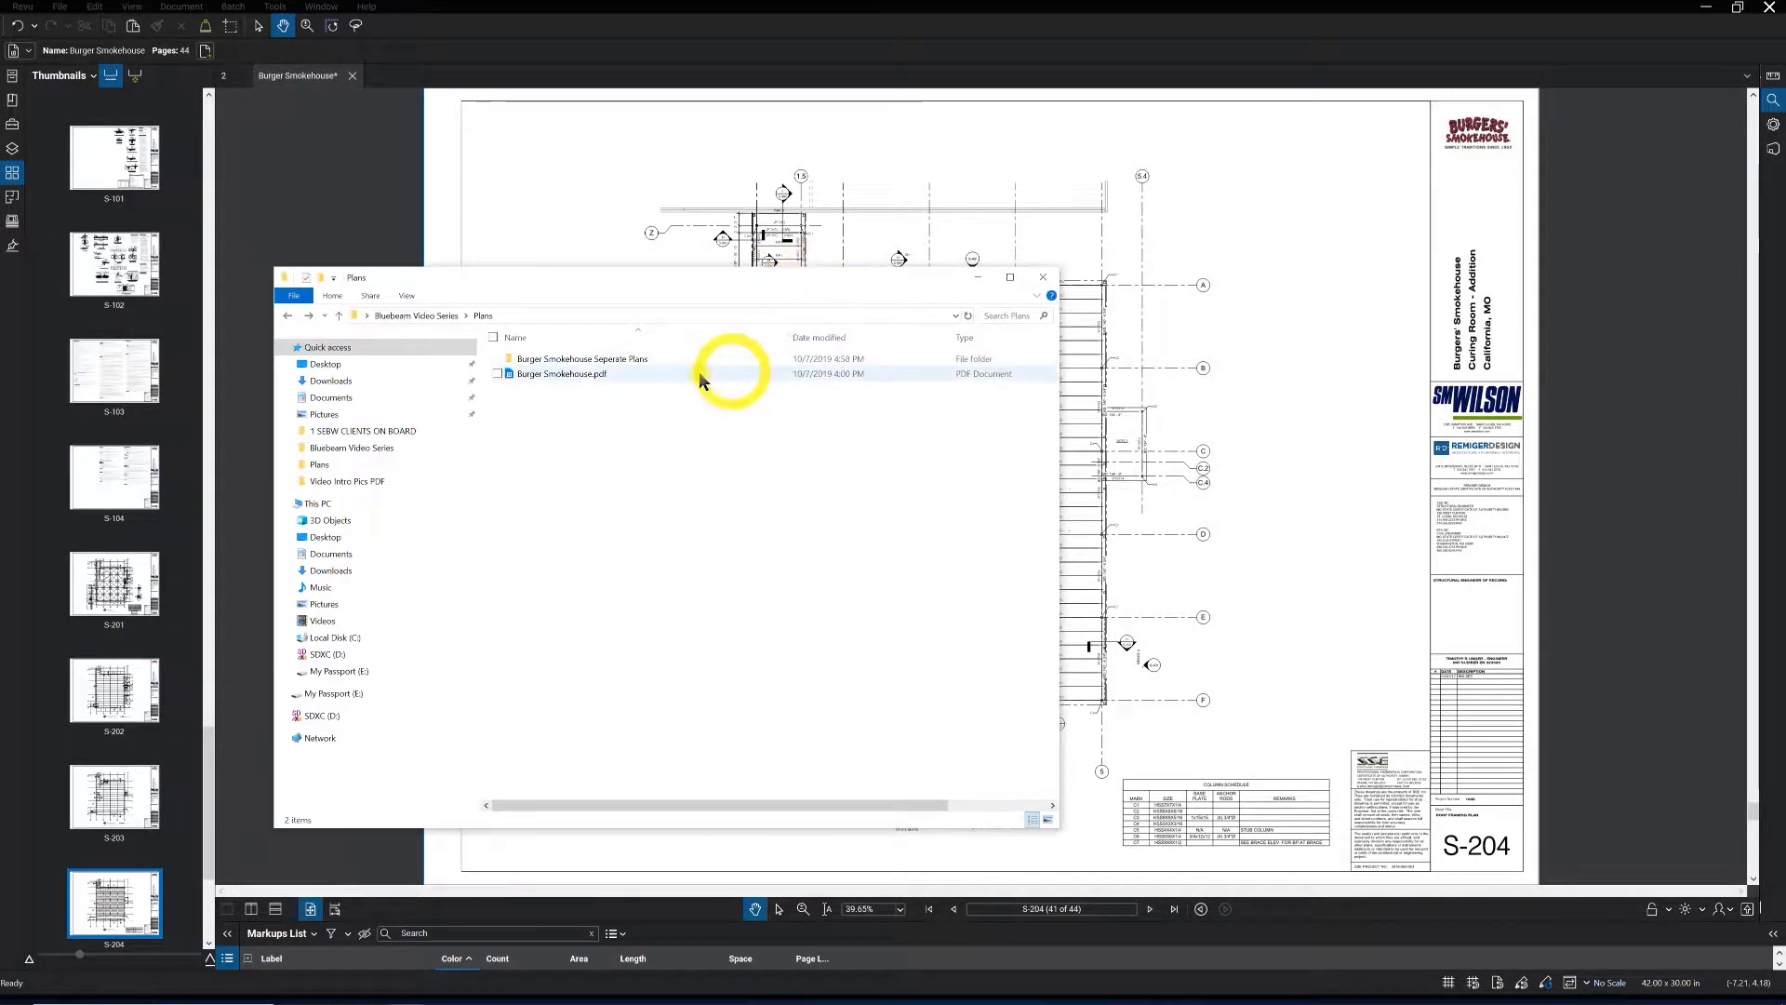
mouse_move(609, 374)
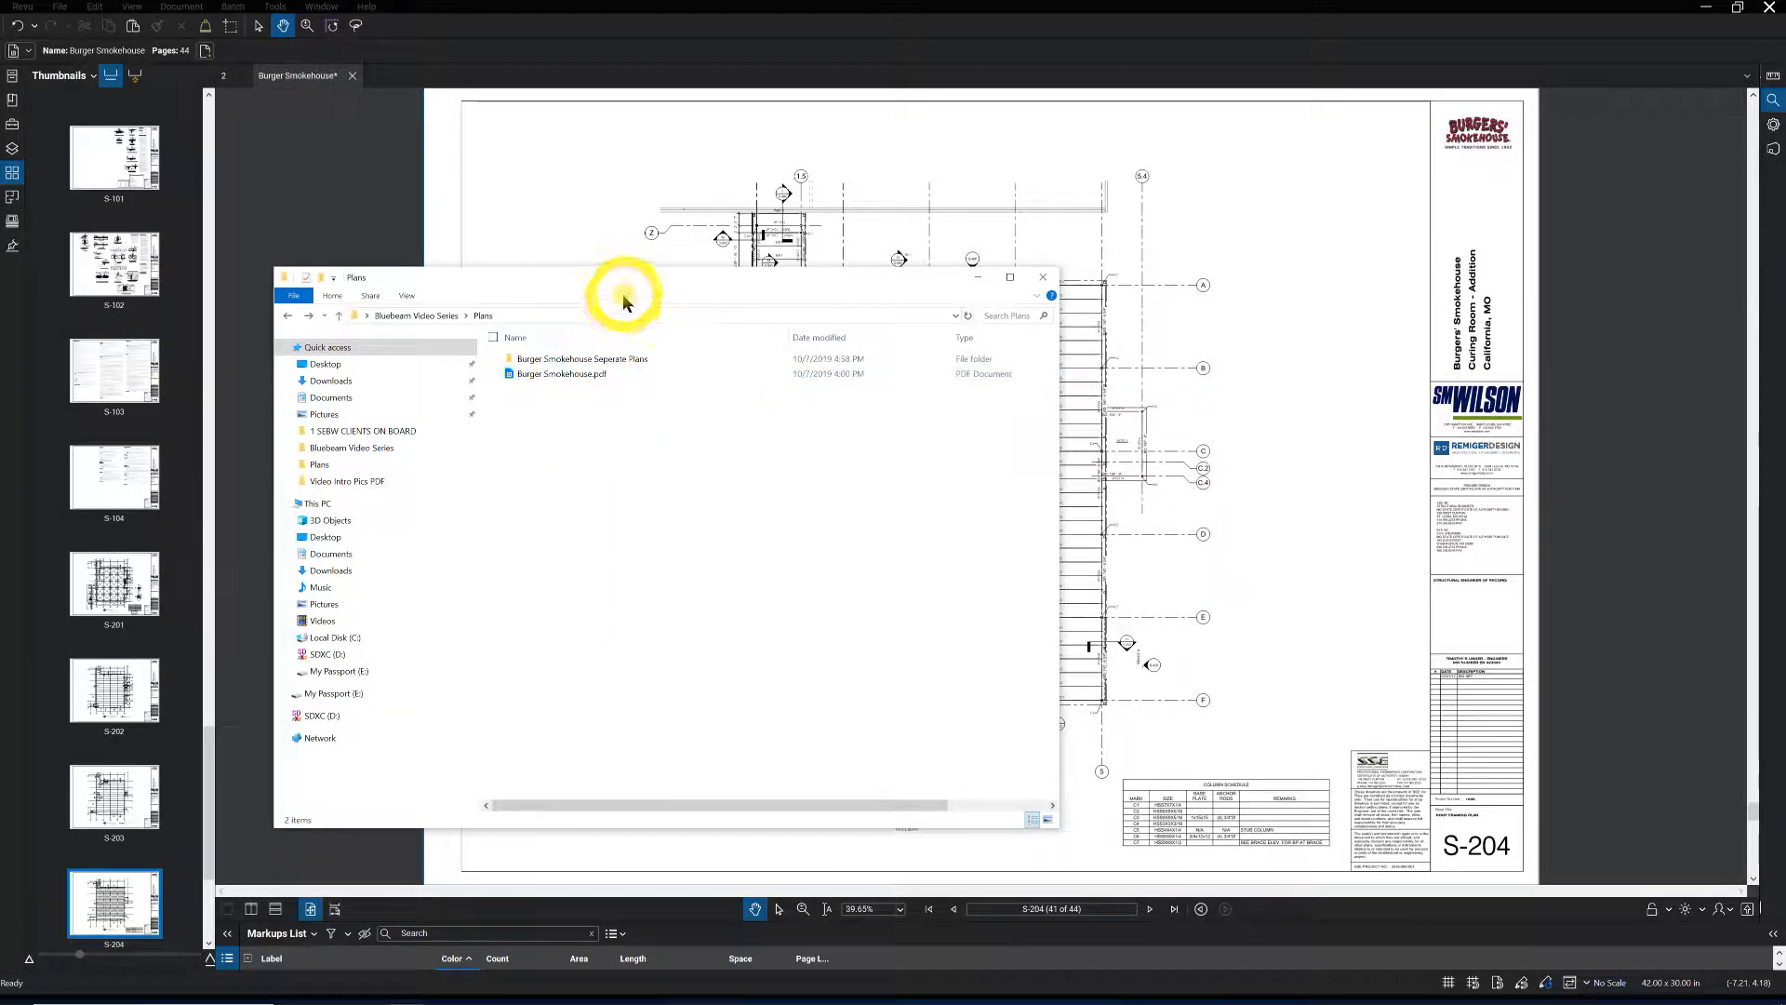
- Move File Explorer aside, bring the combined plan set forward, and select sheet A-201
drag(623, 277, 501, 268)
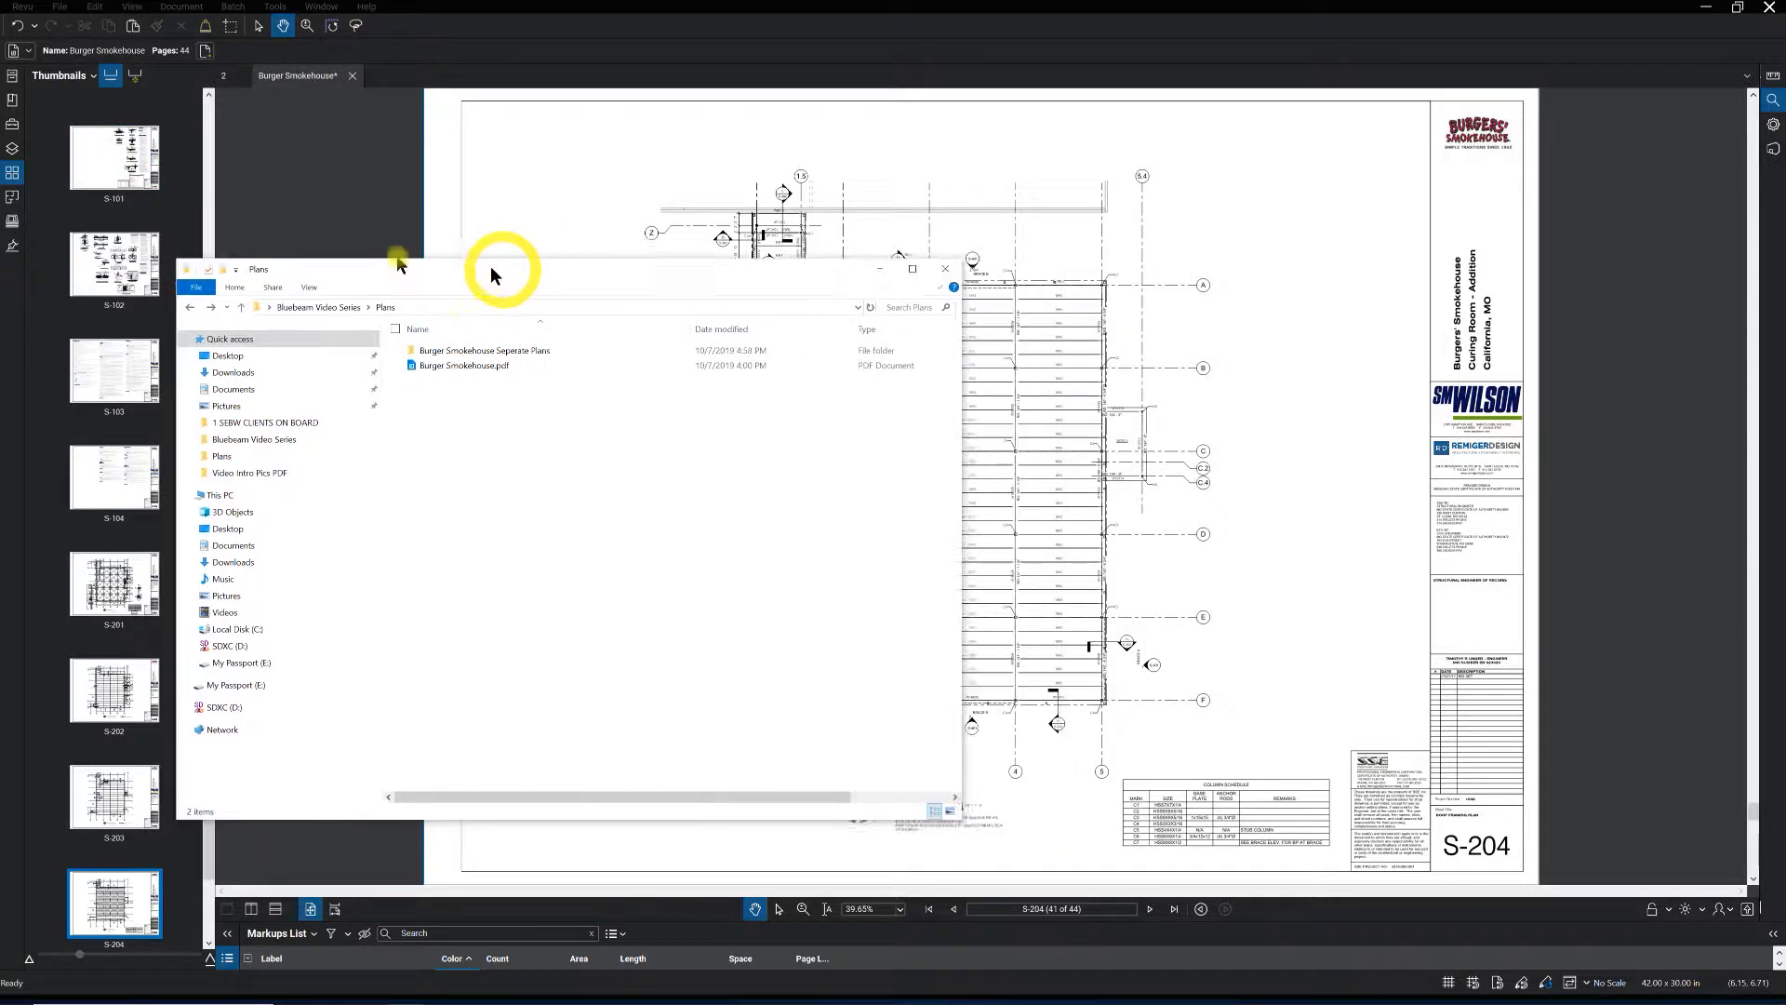
click(944, 268)
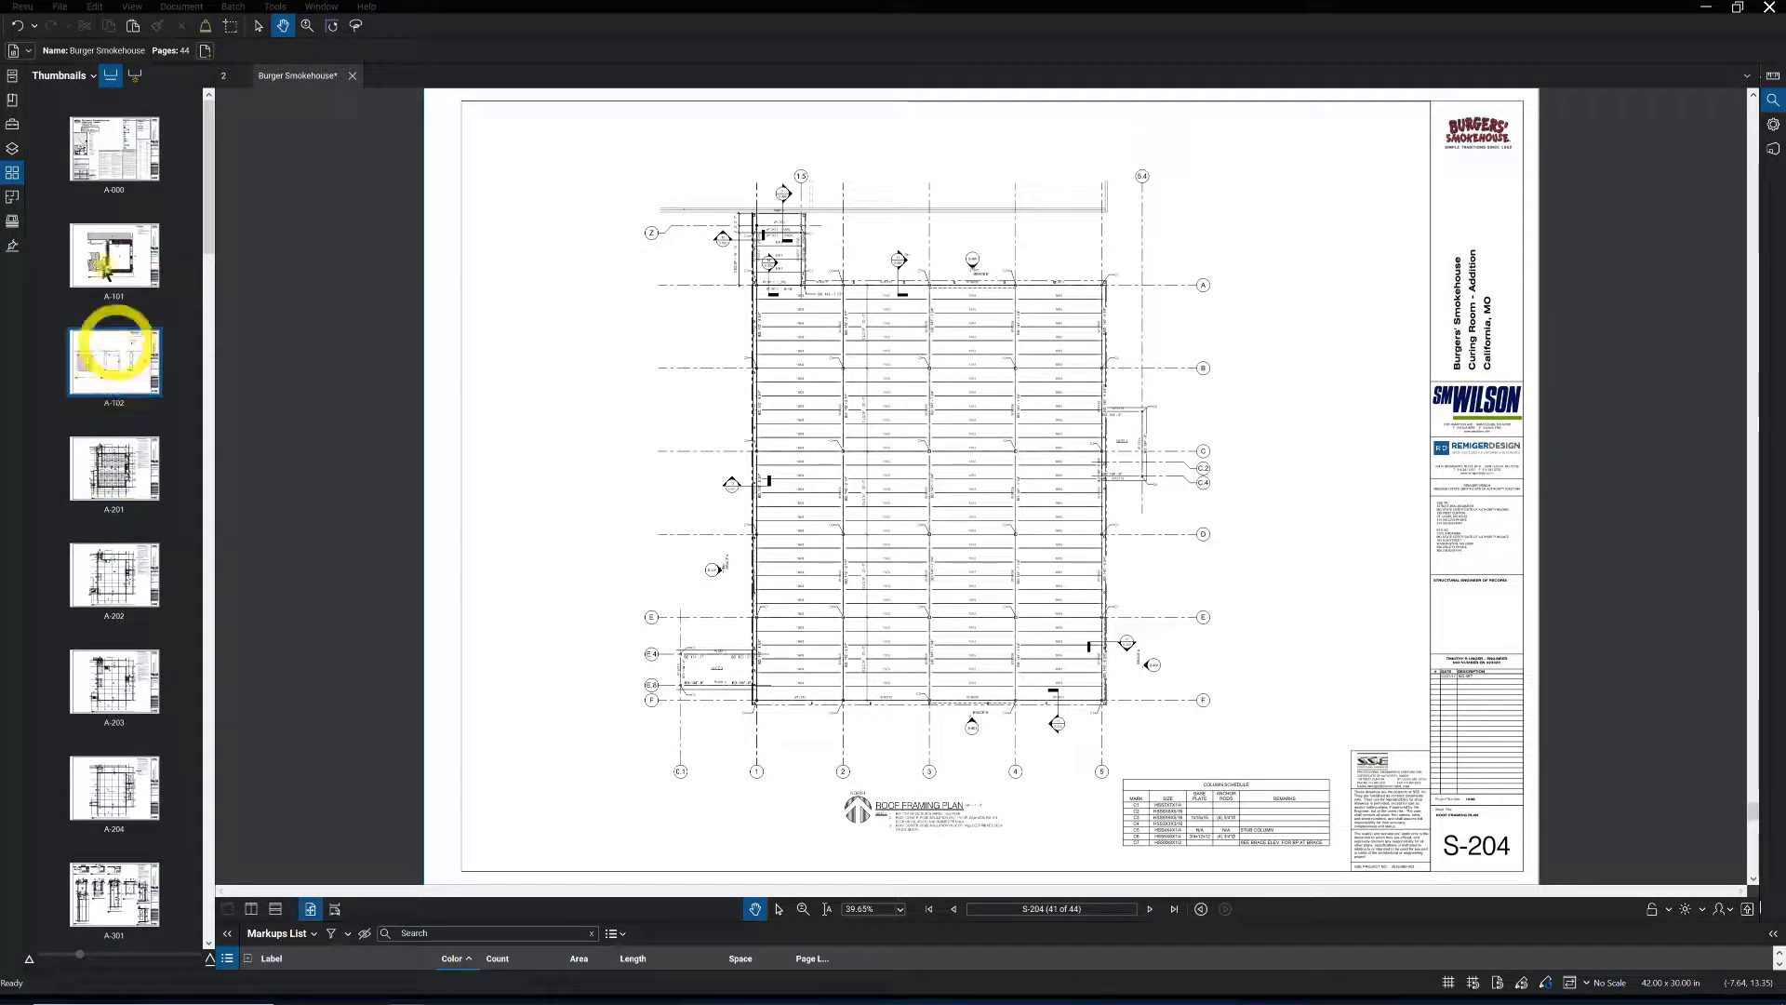
click(113, 255)
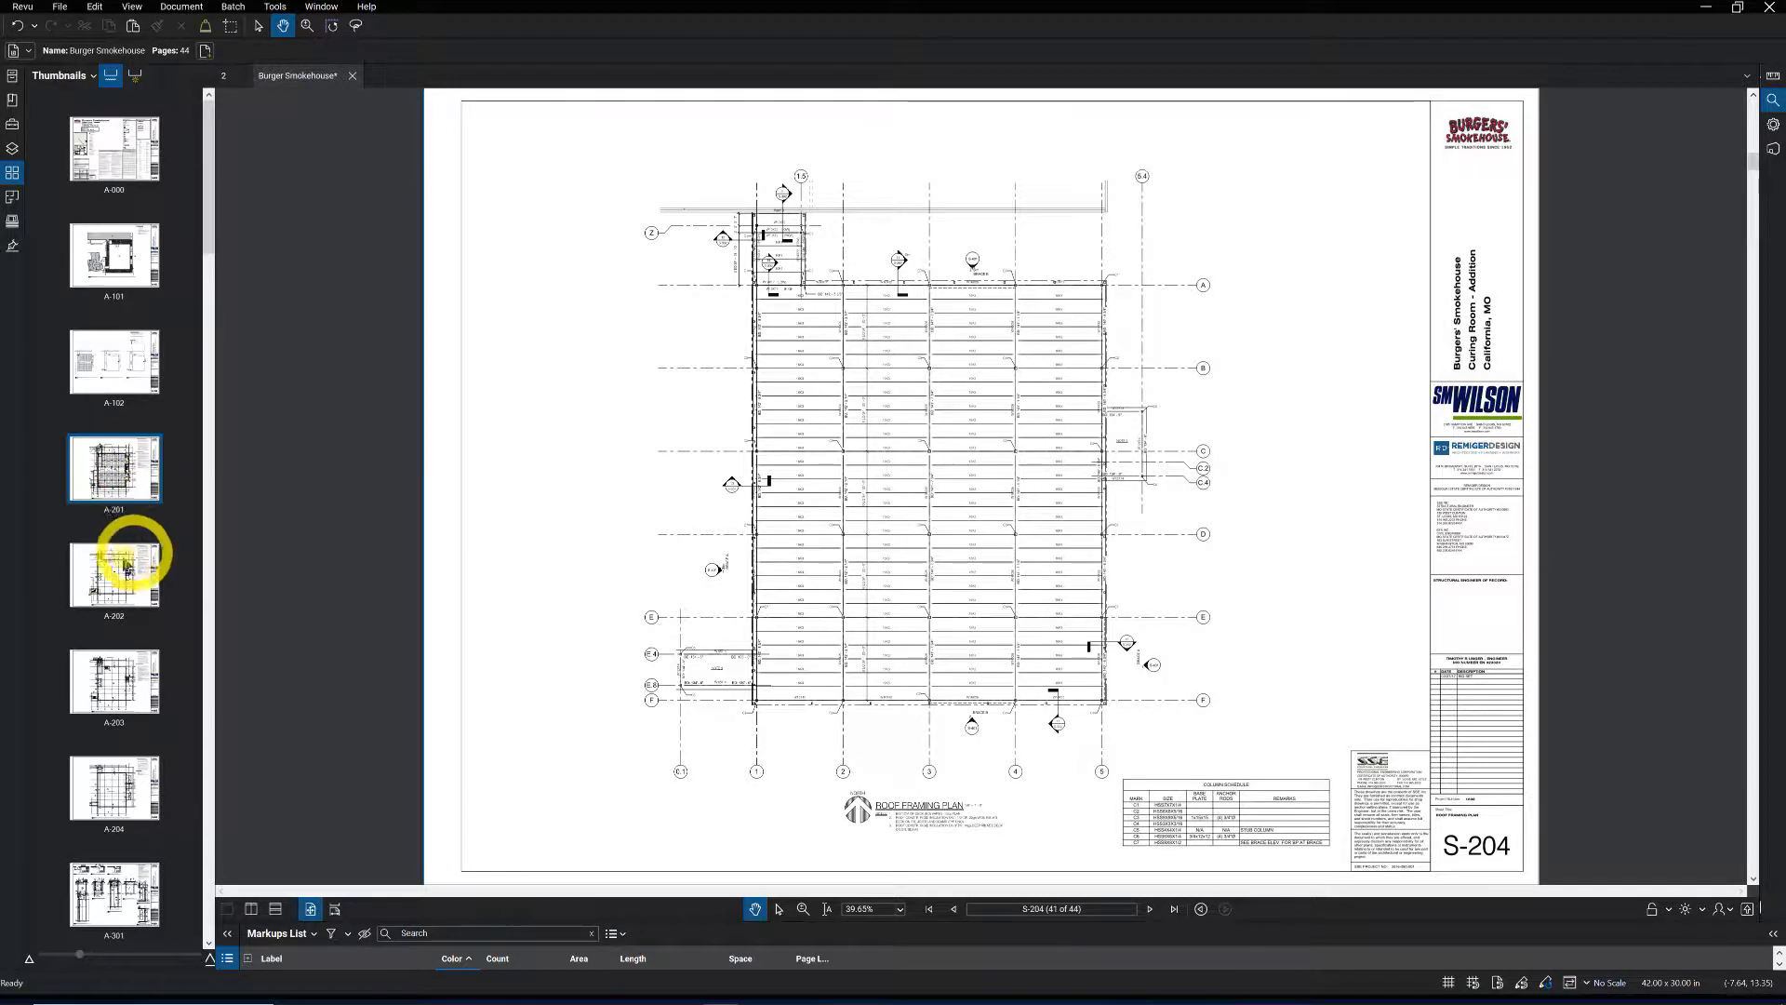
click(113, 467)
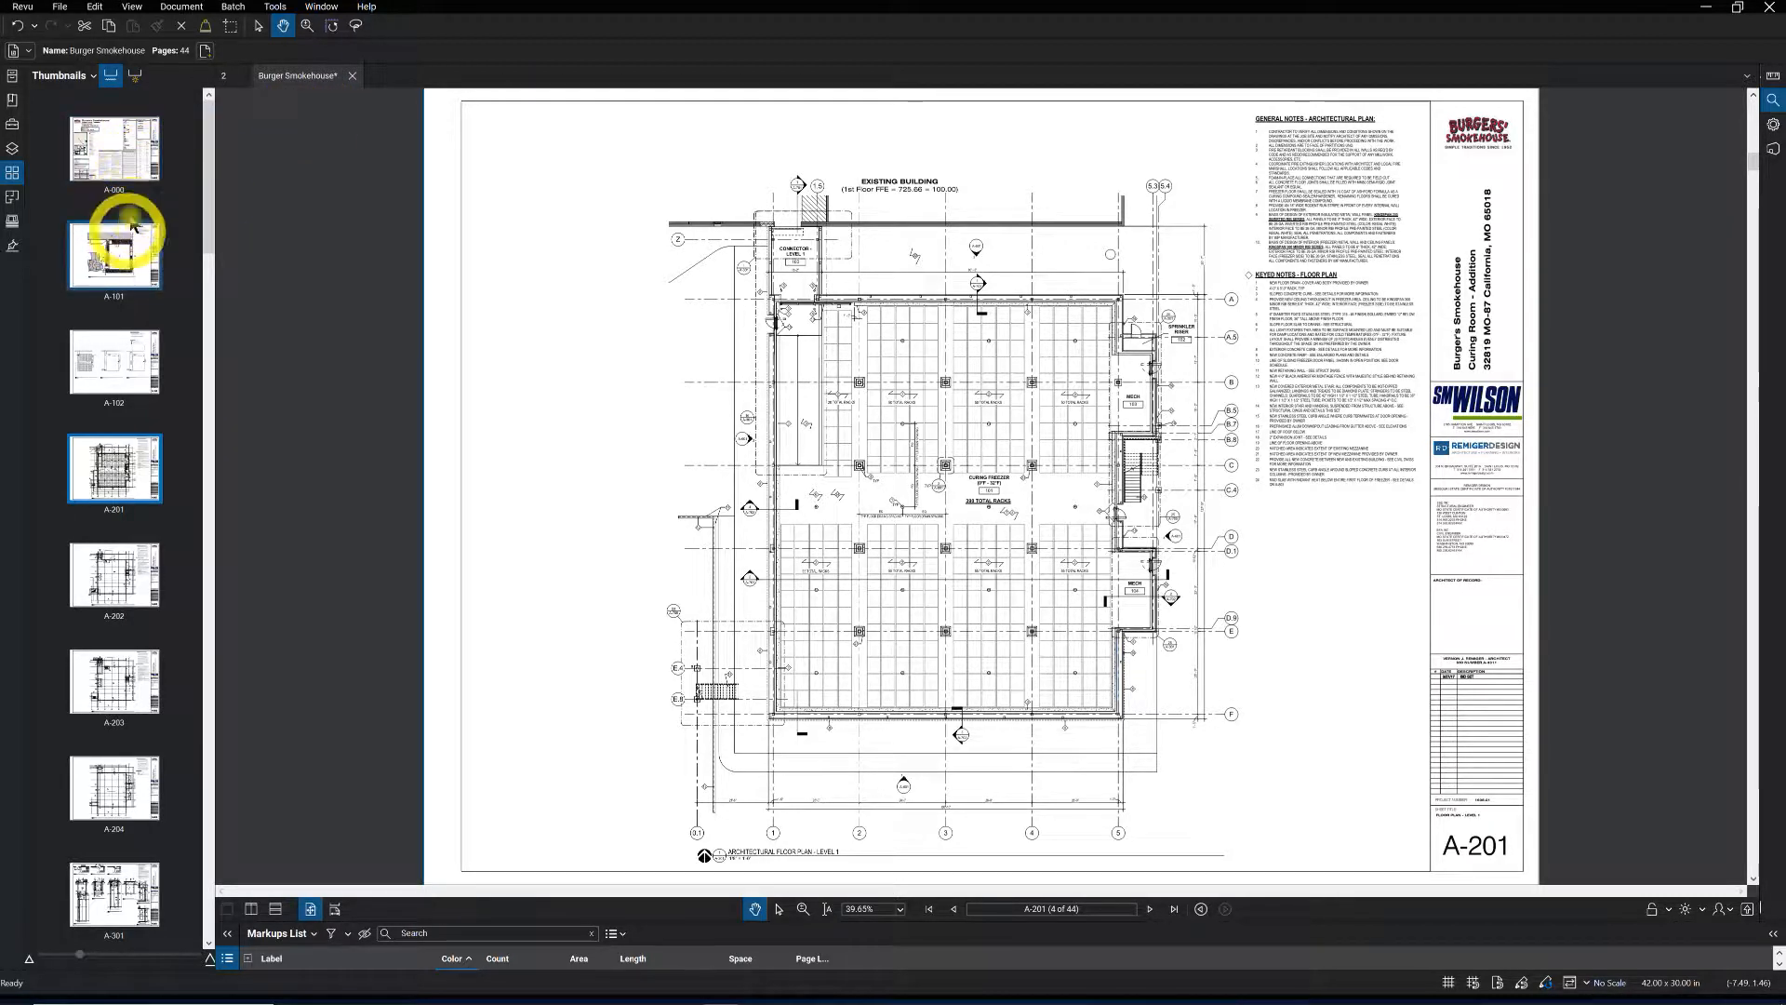
mouse_move(115, 153)
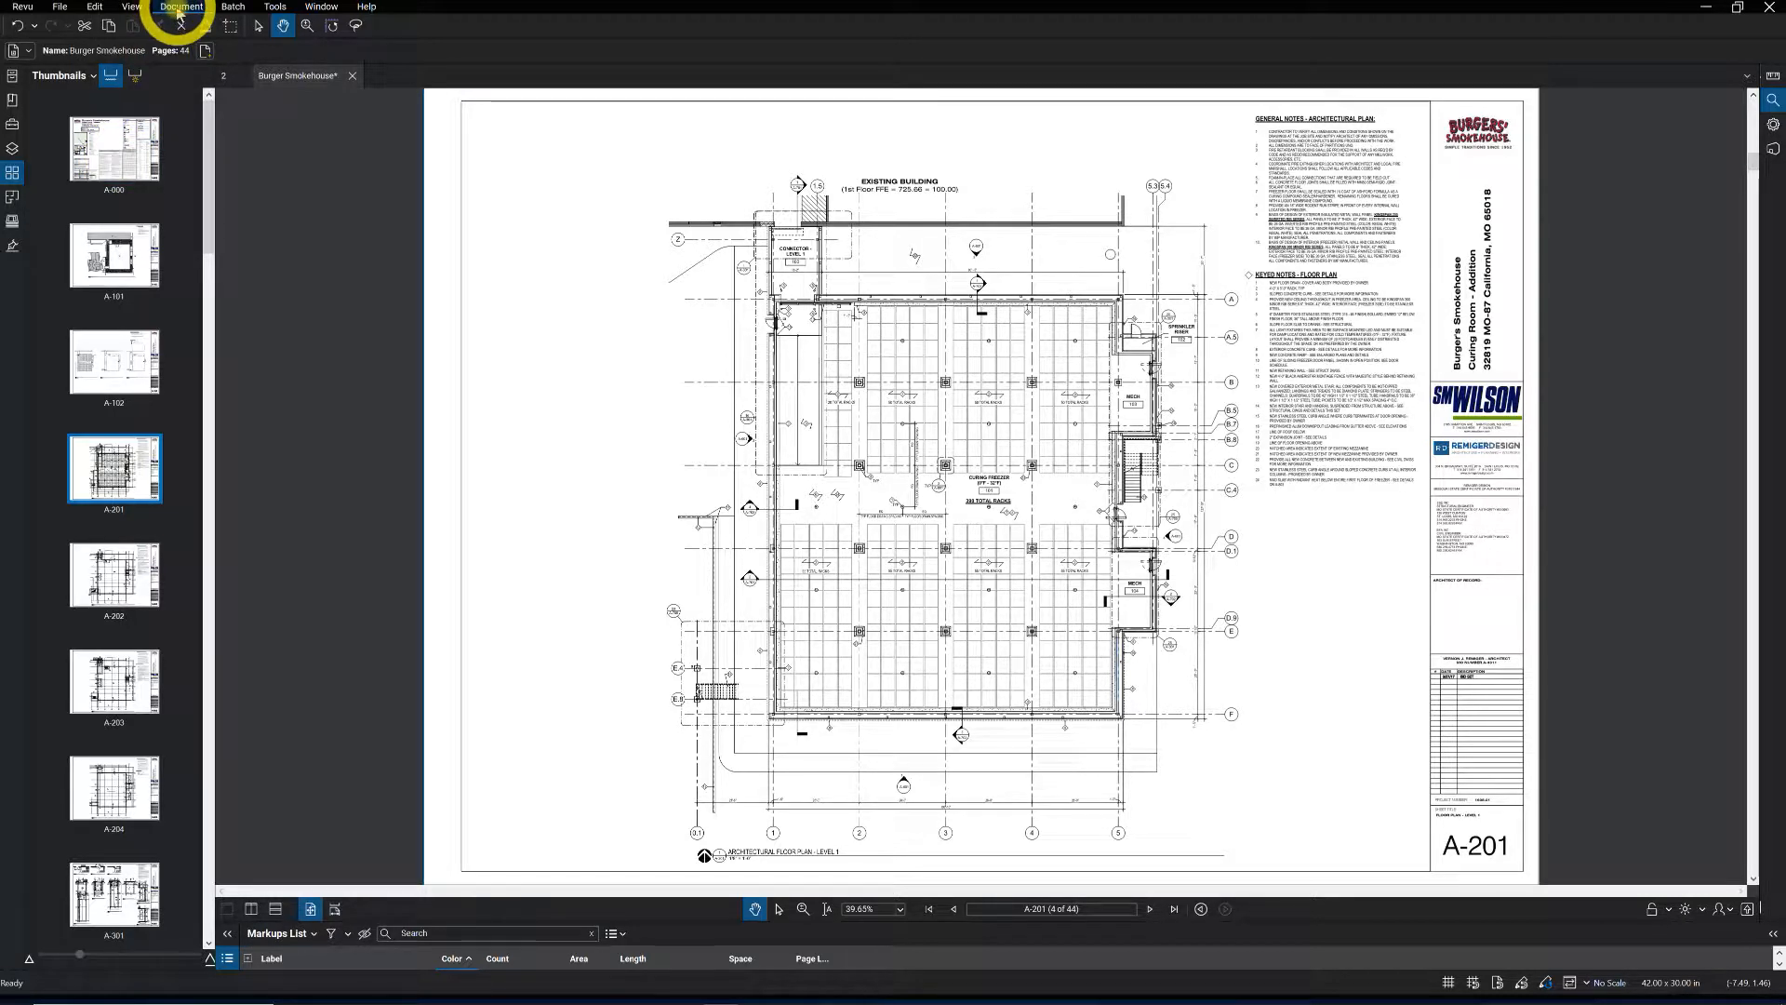
- Start Extract Pages with all 44 pages chosen
click(181, 6)
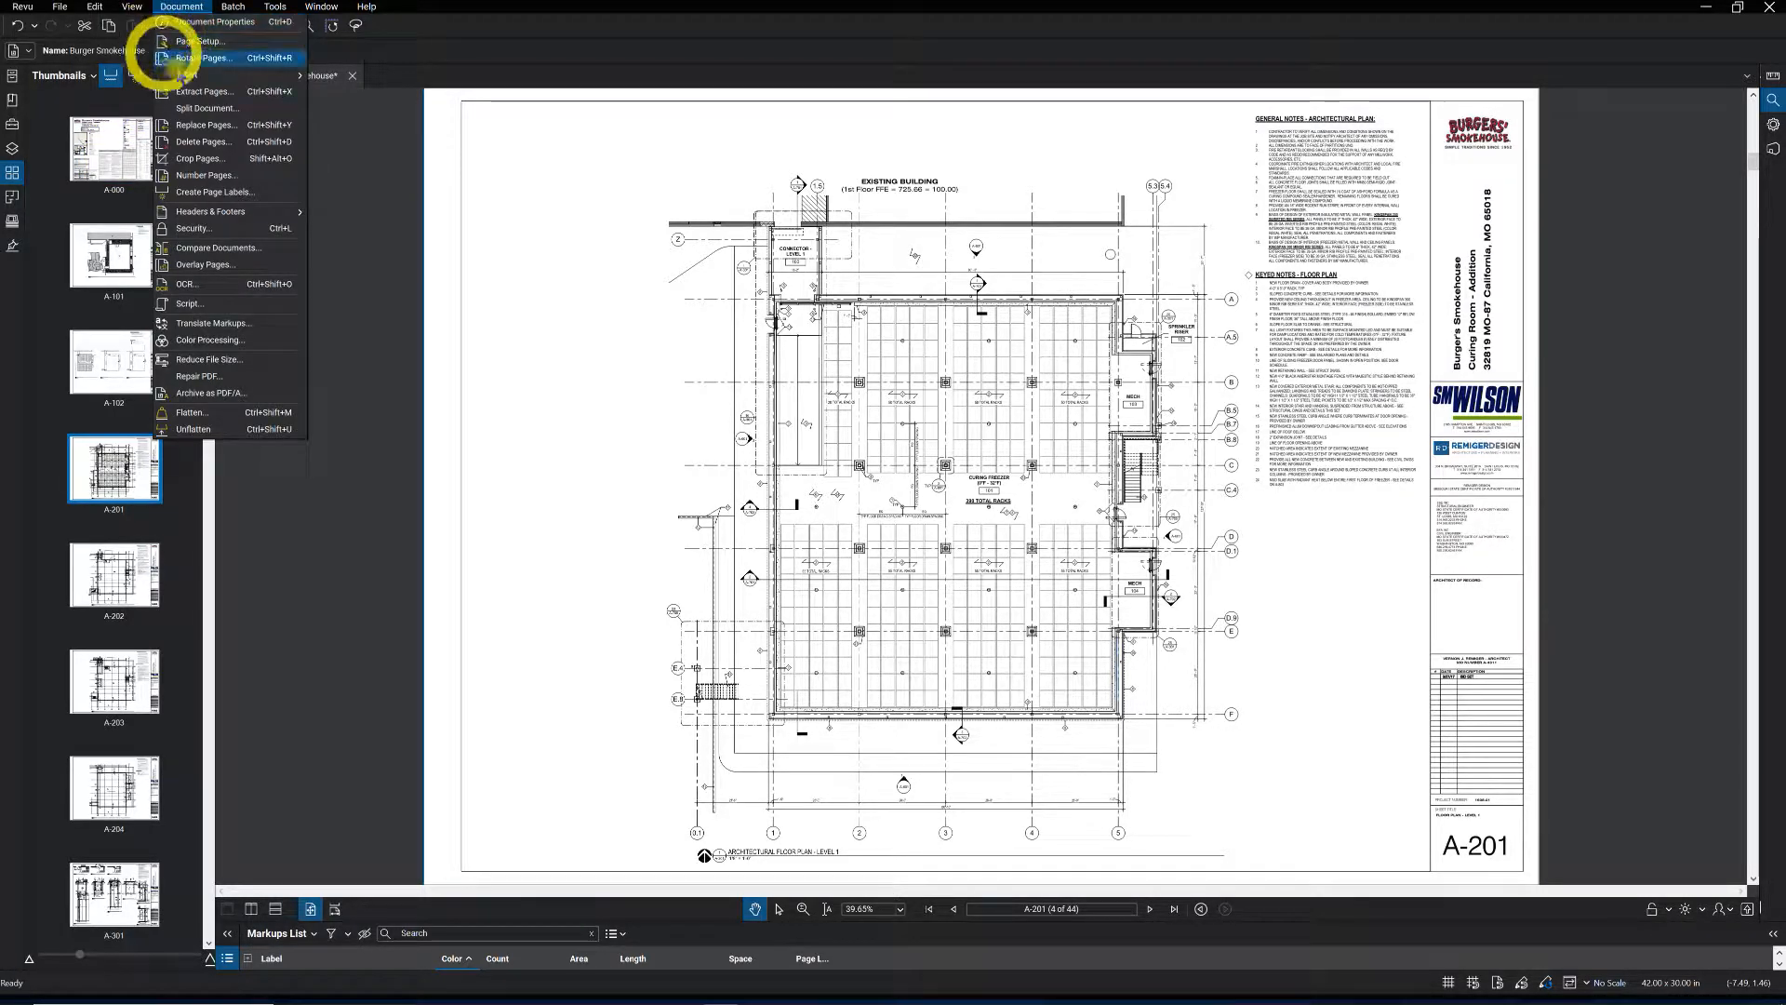
mouse_move(205, 92)
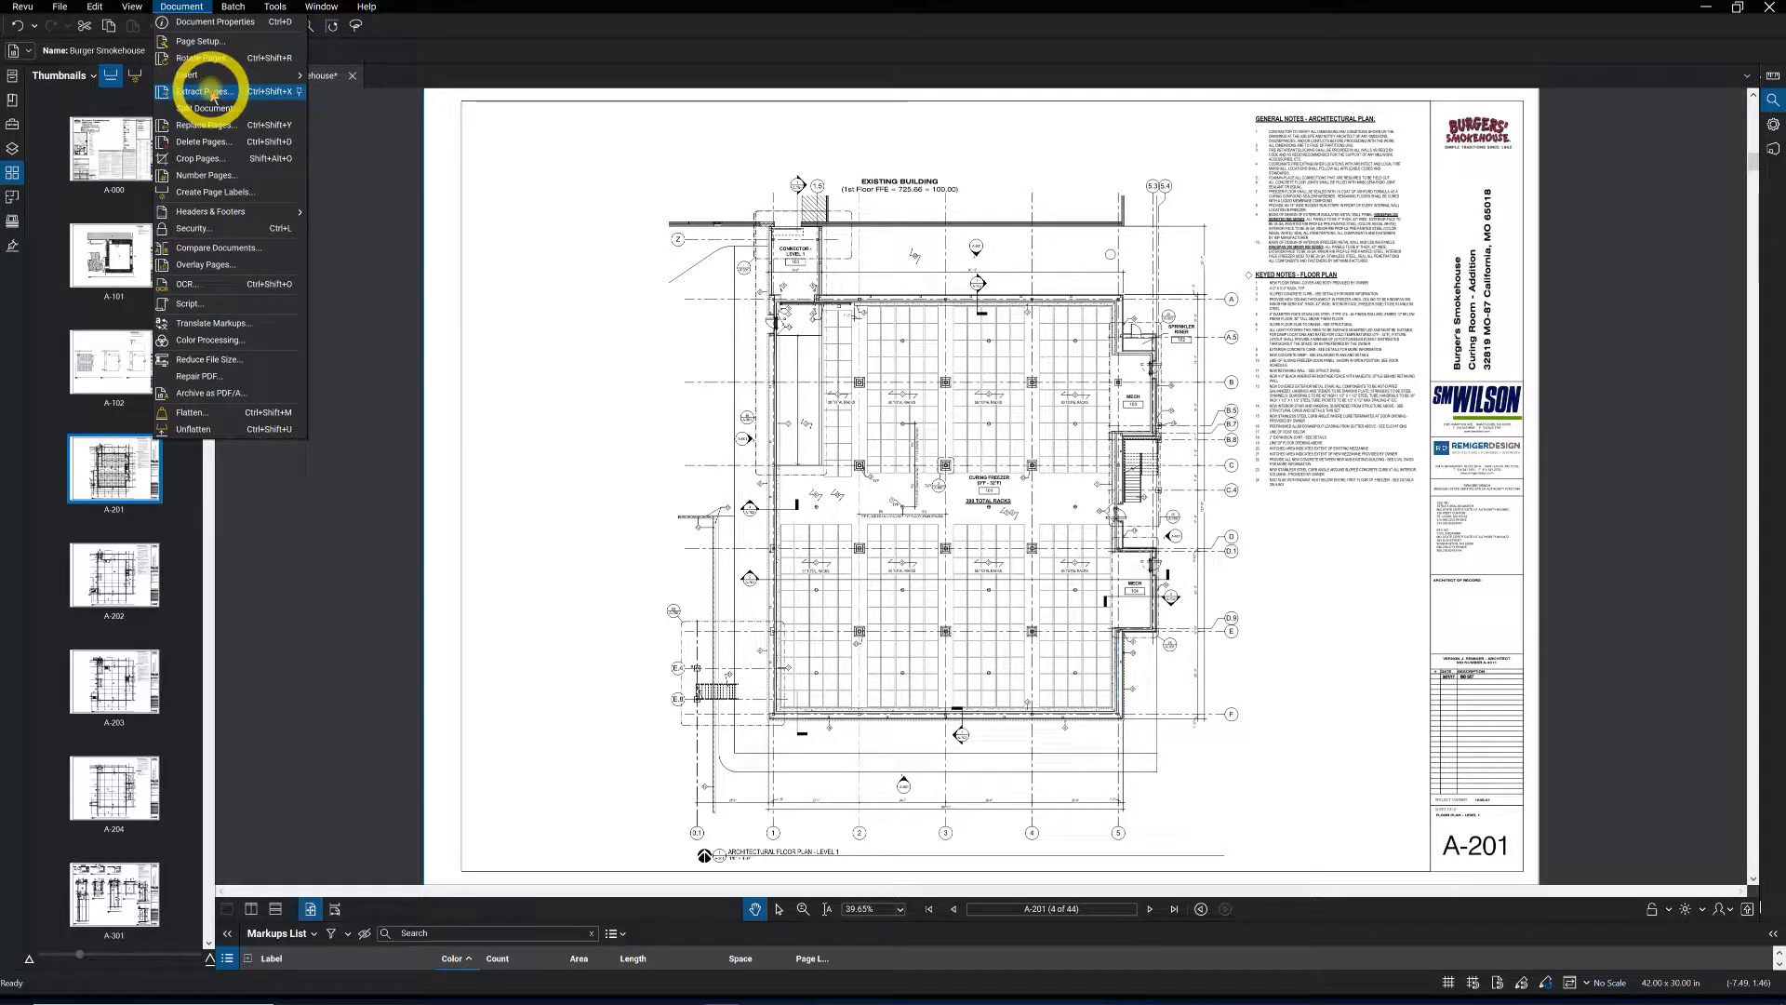
click(203, 91)
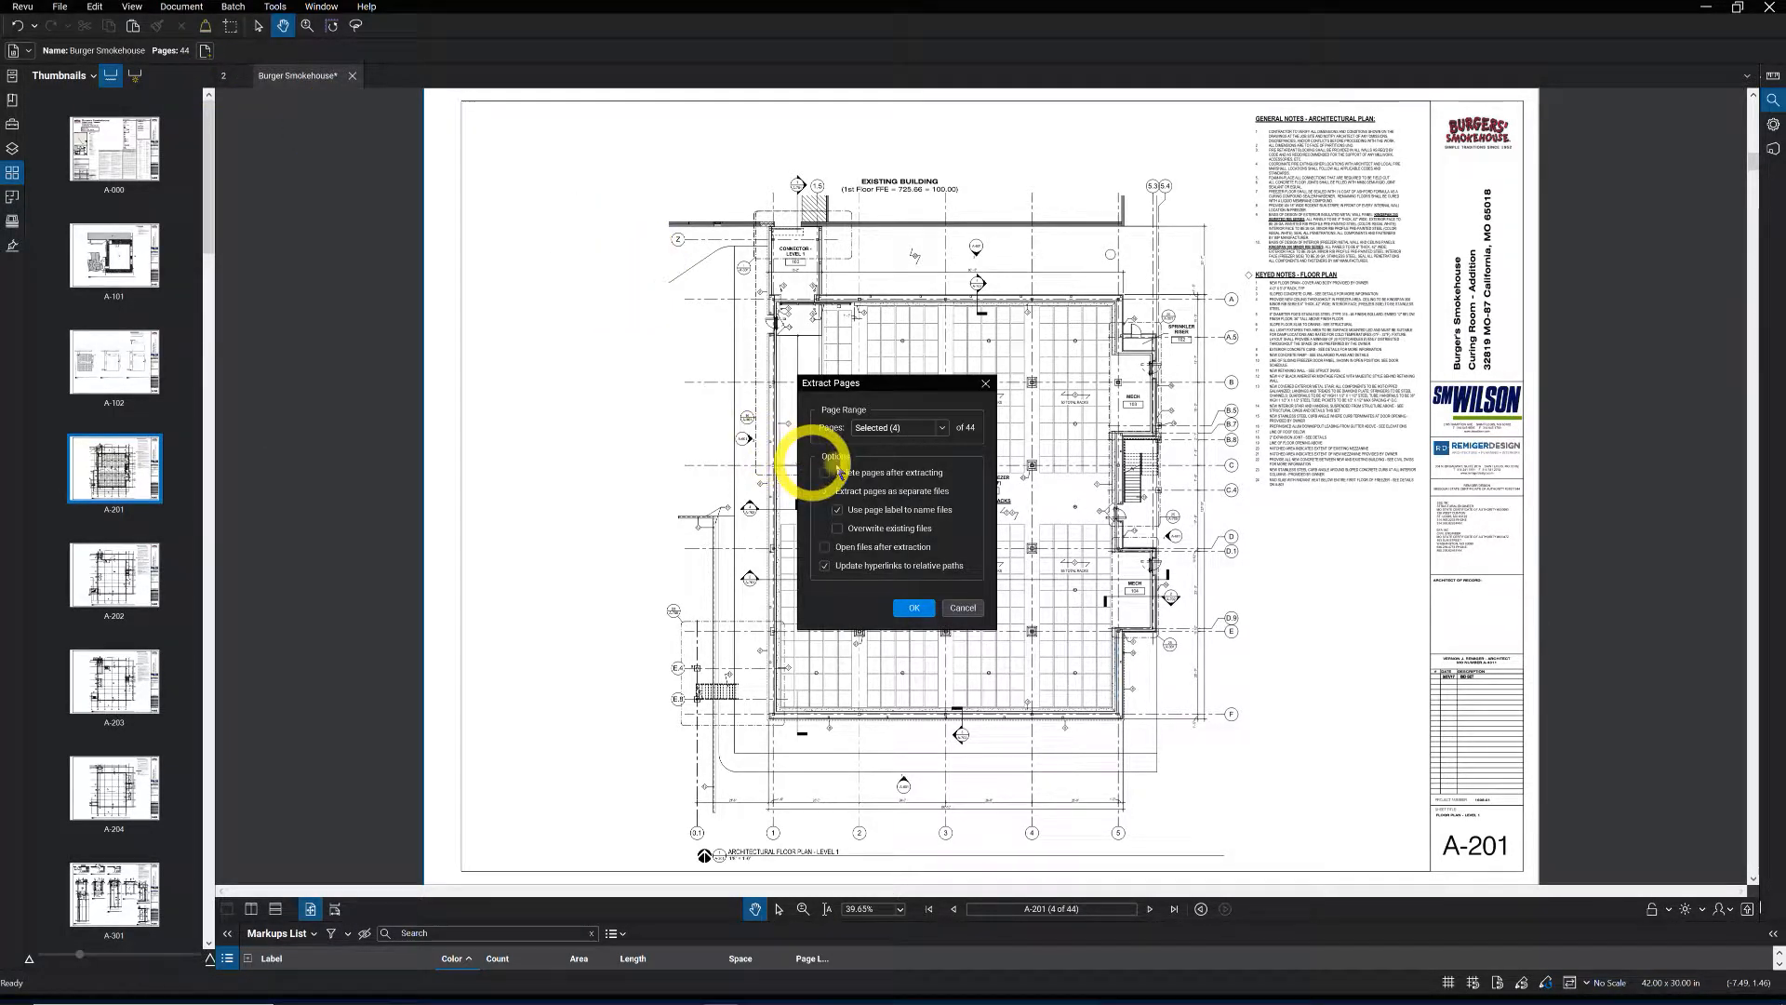
click(941, 427)
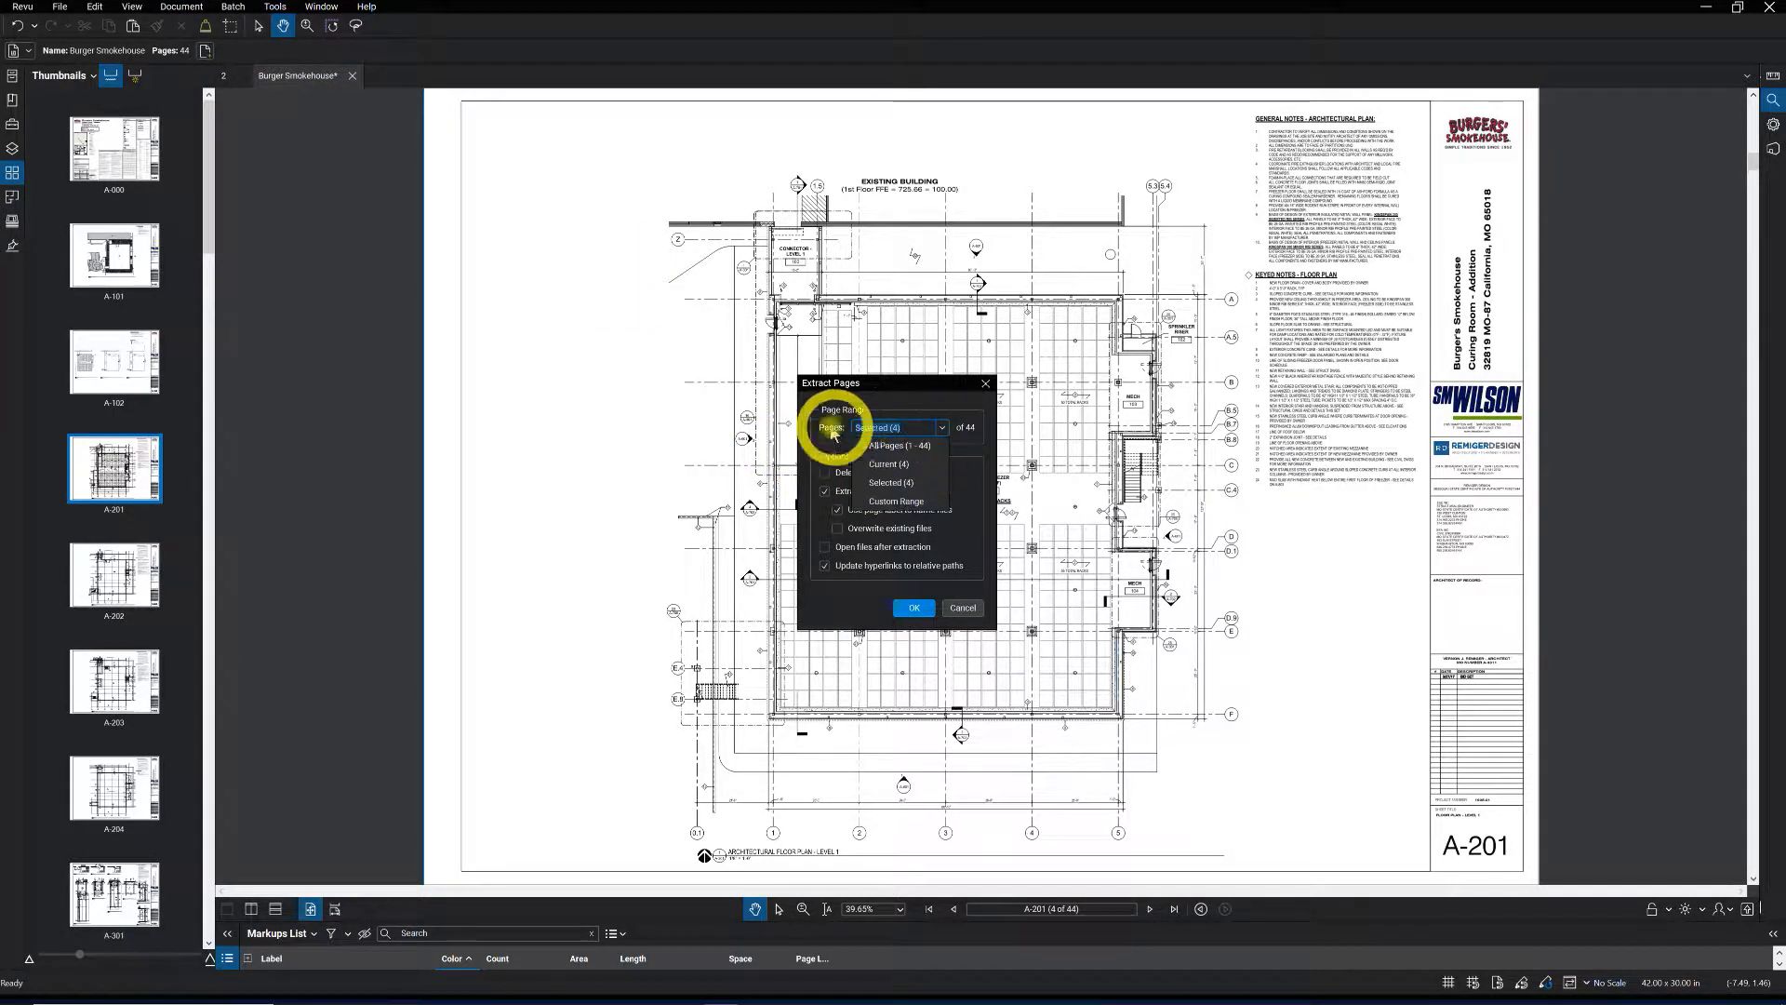
click(886, 445)
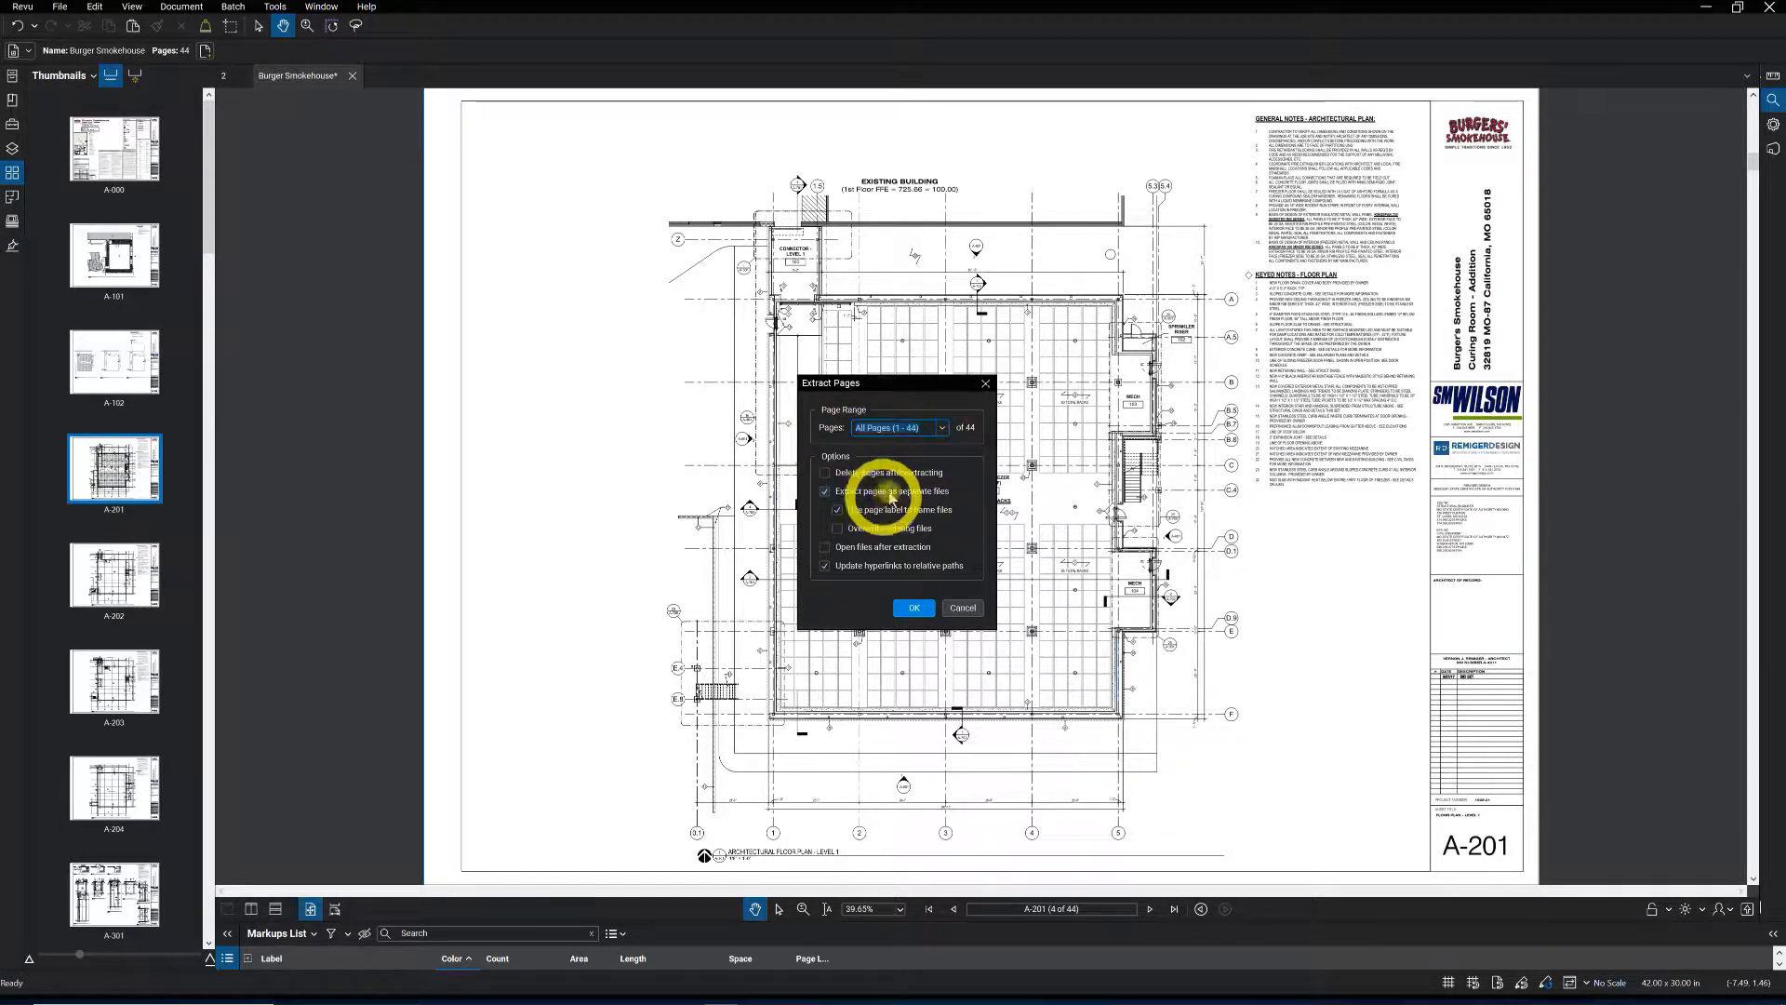
- Enable extracting as separate files named by page label, and confirm
click(825, 491)
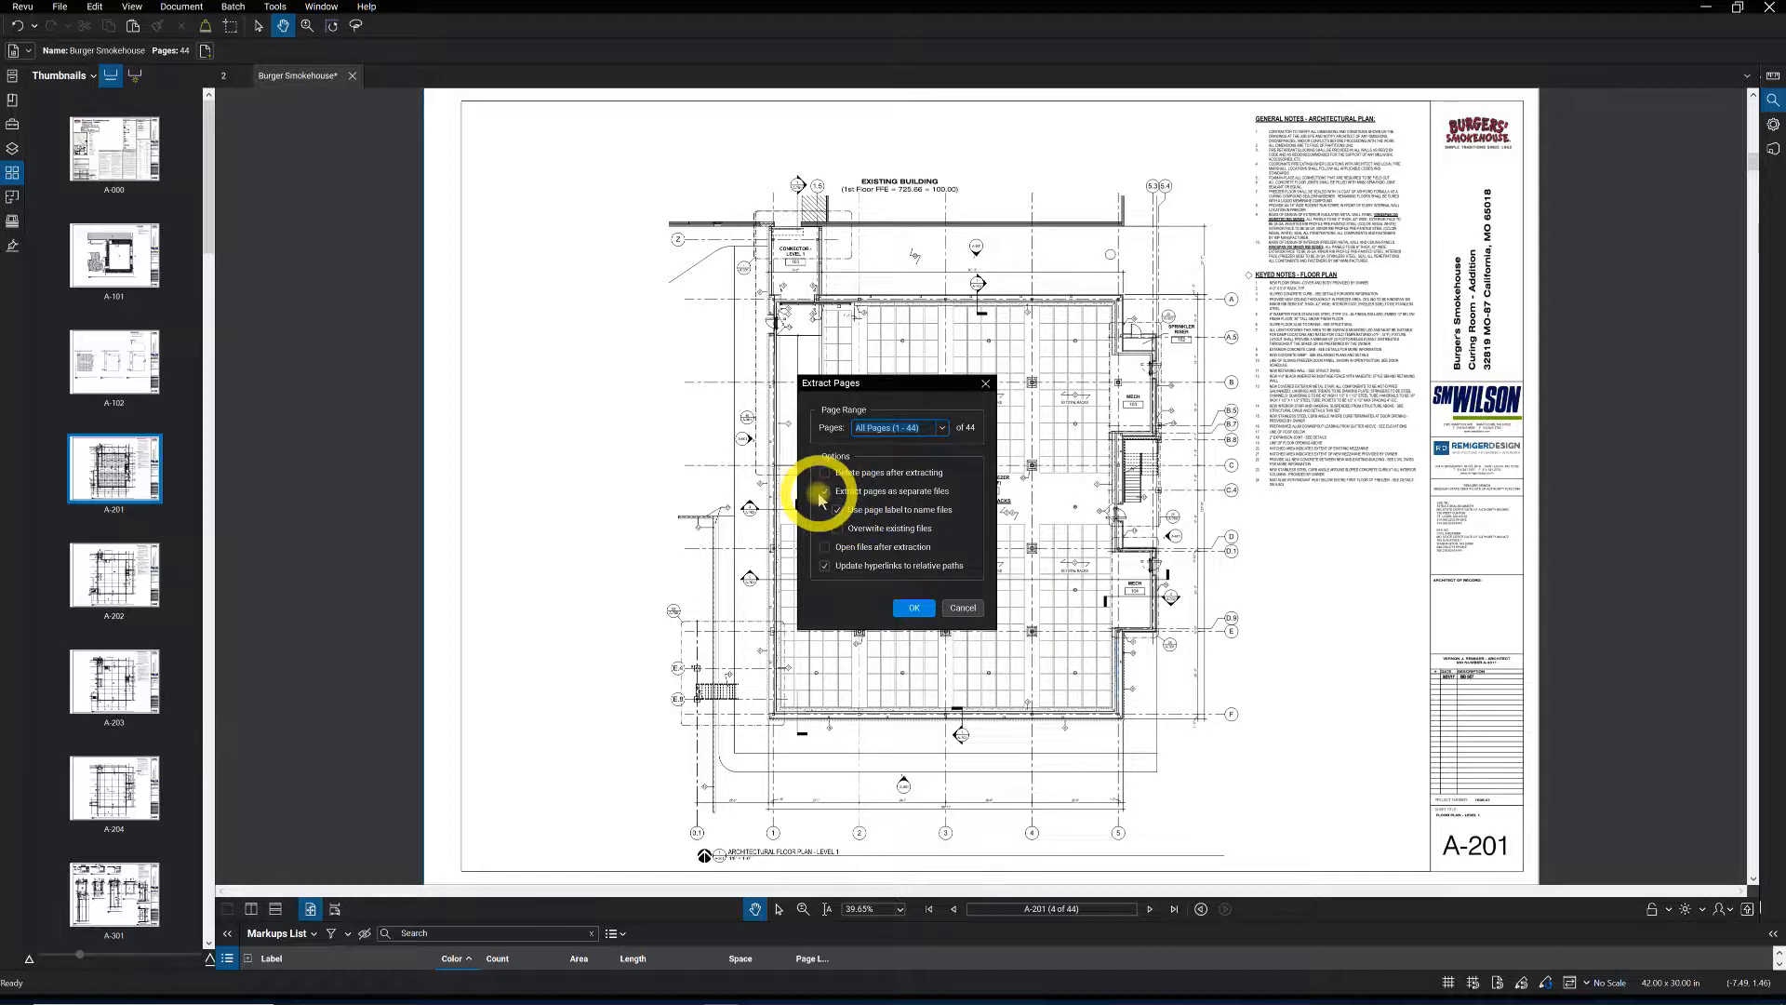
click(824, 490)
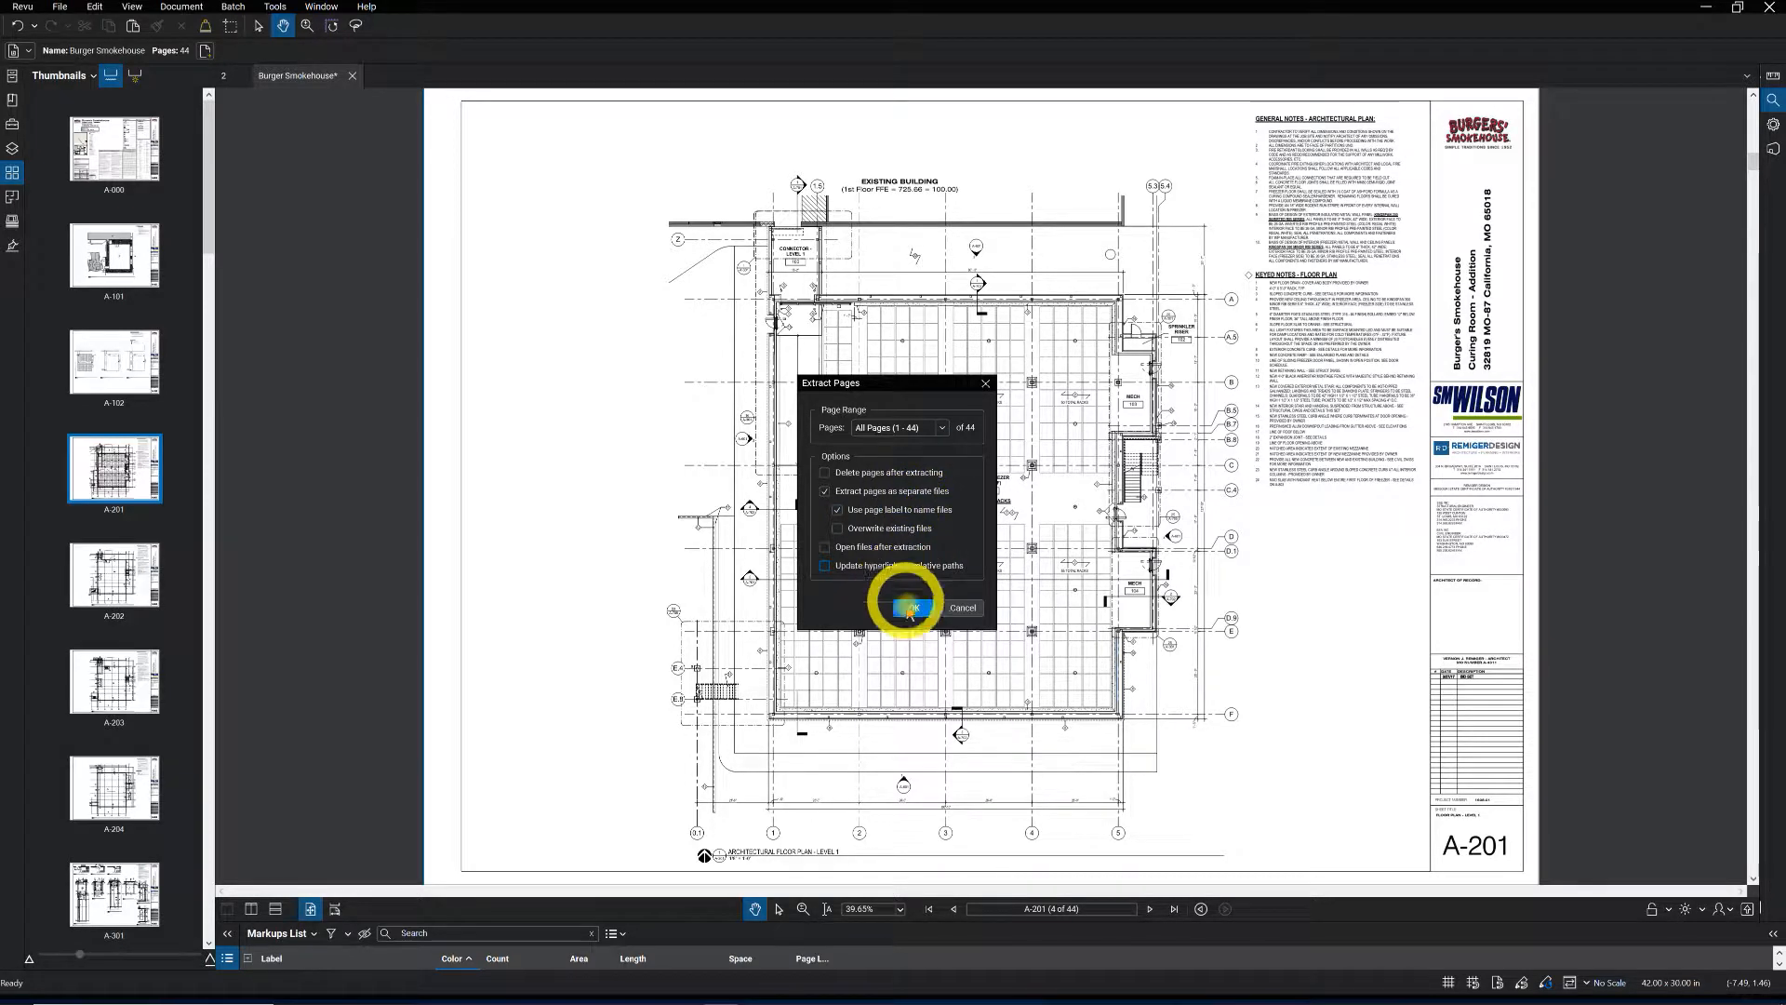
click(912, 607)
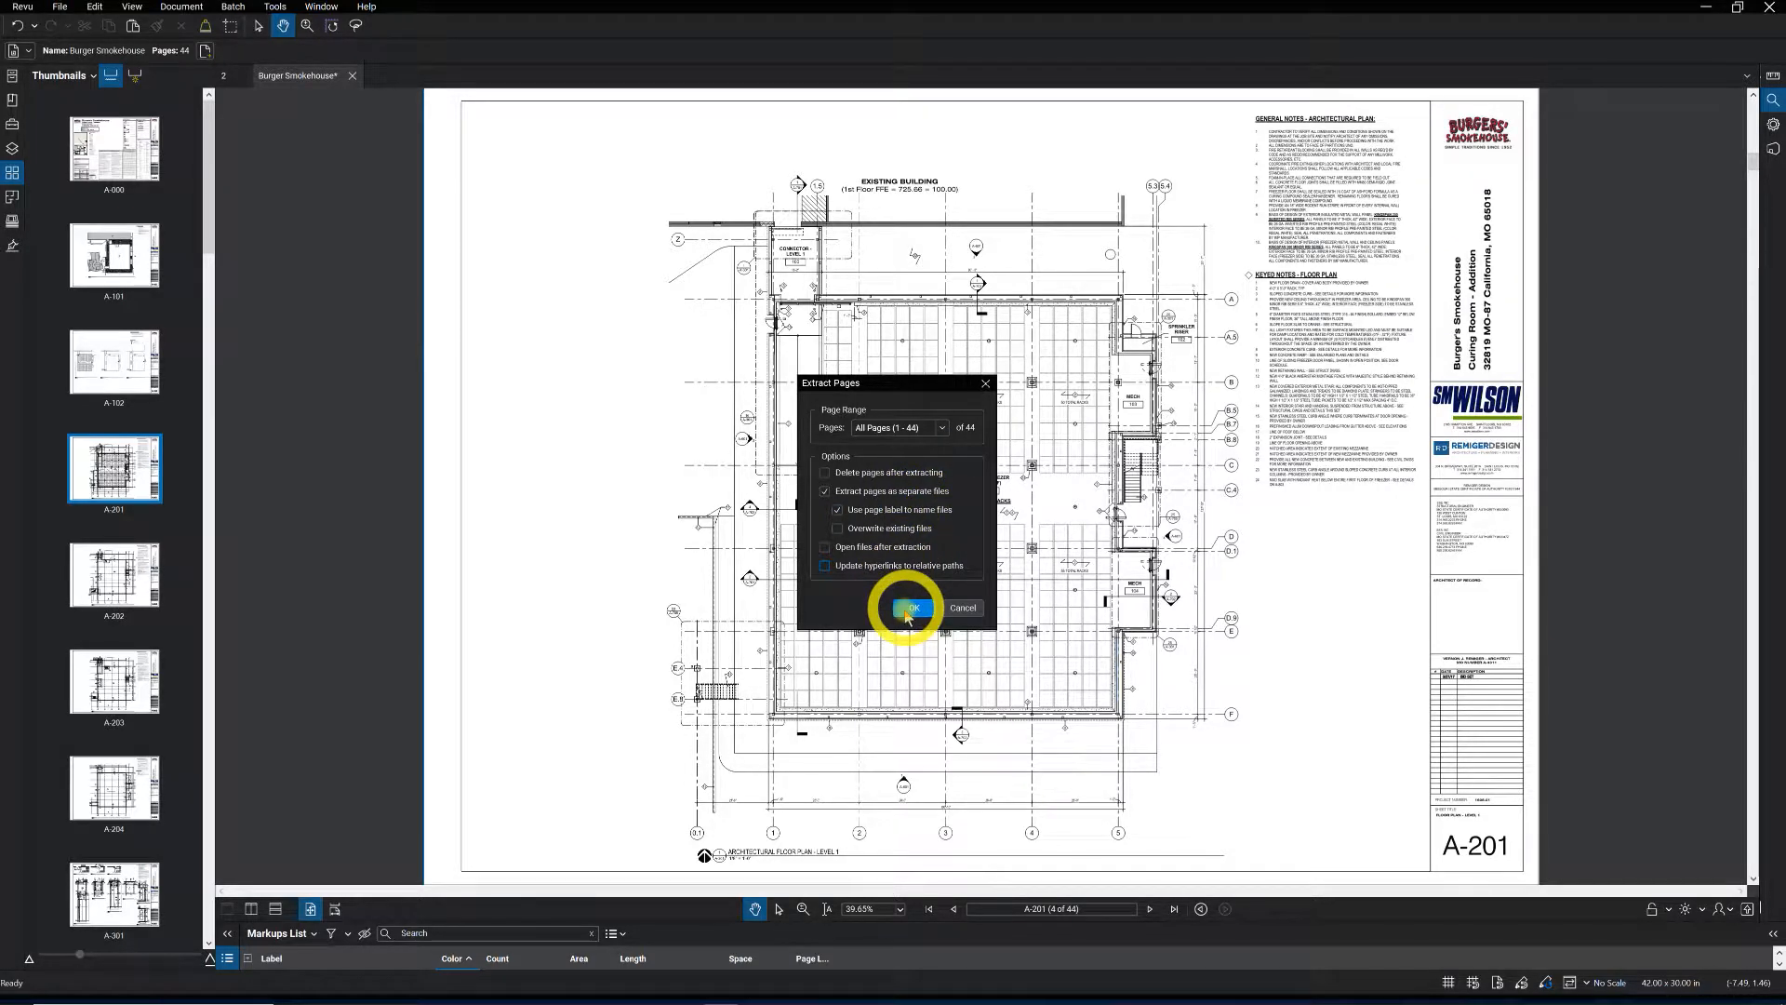
click(909, 608)
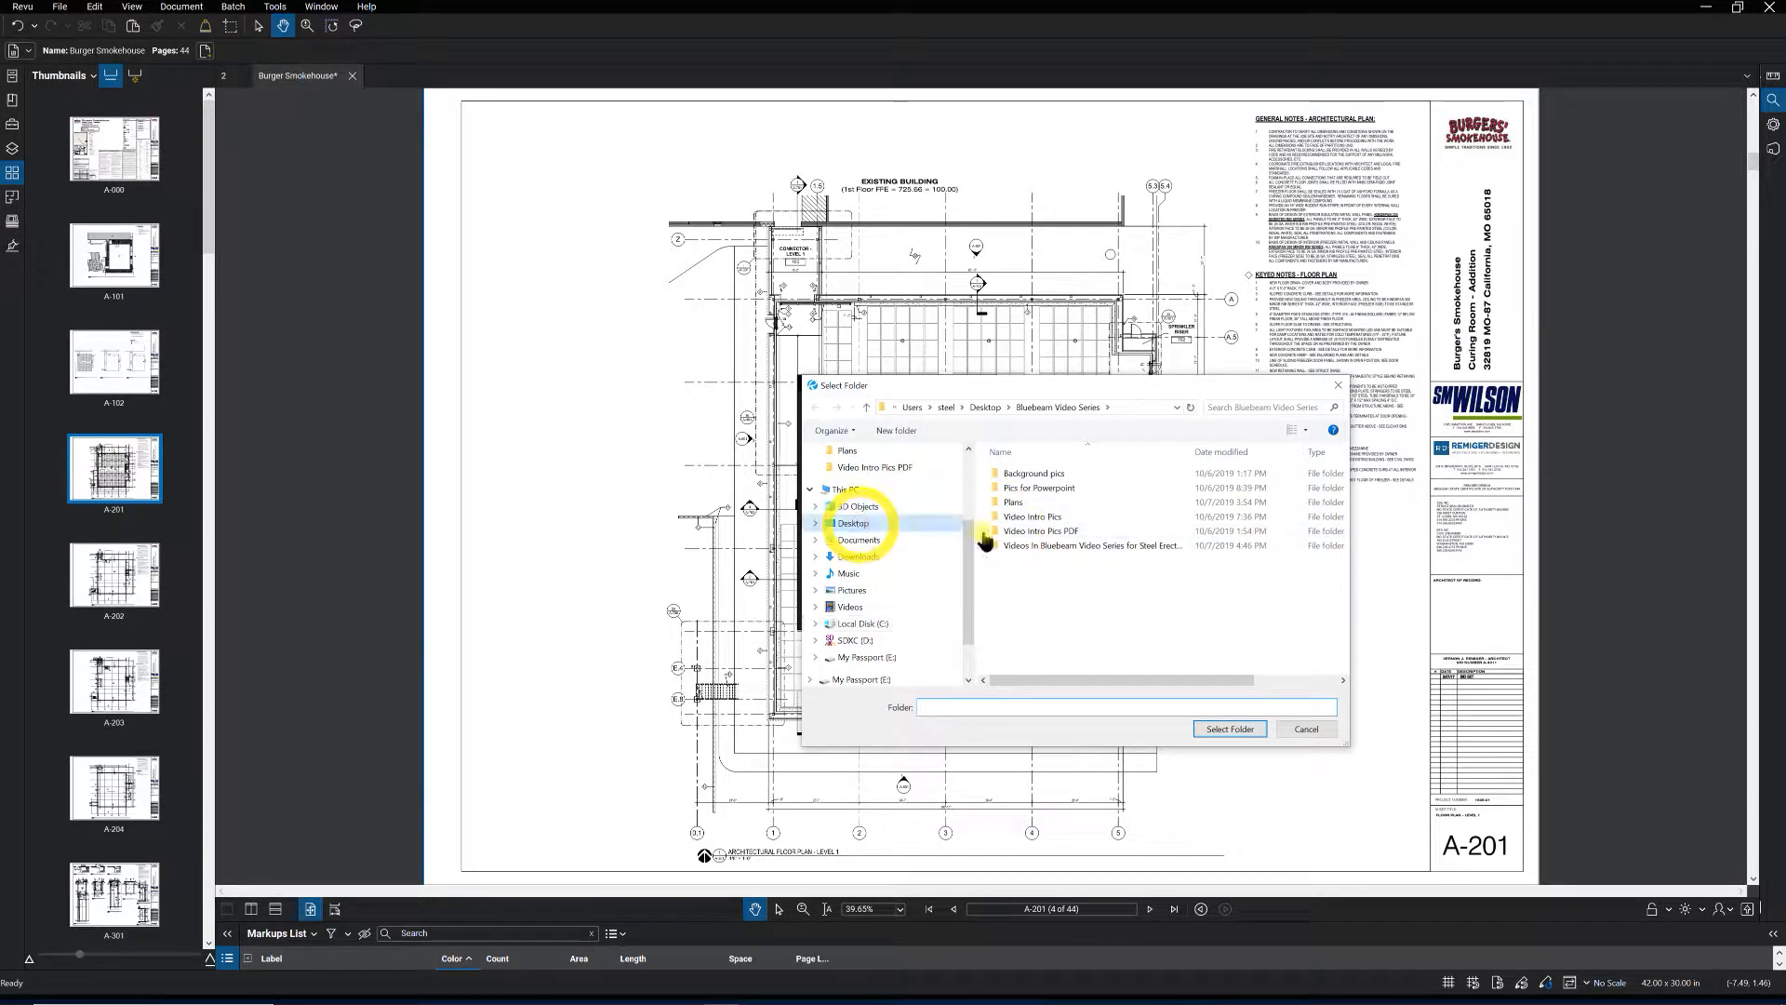
- Choose Desktop > Bluebeam Video Series > Plans > Burger Smokehouse Seperate Plans as the destination
click(852, 523)
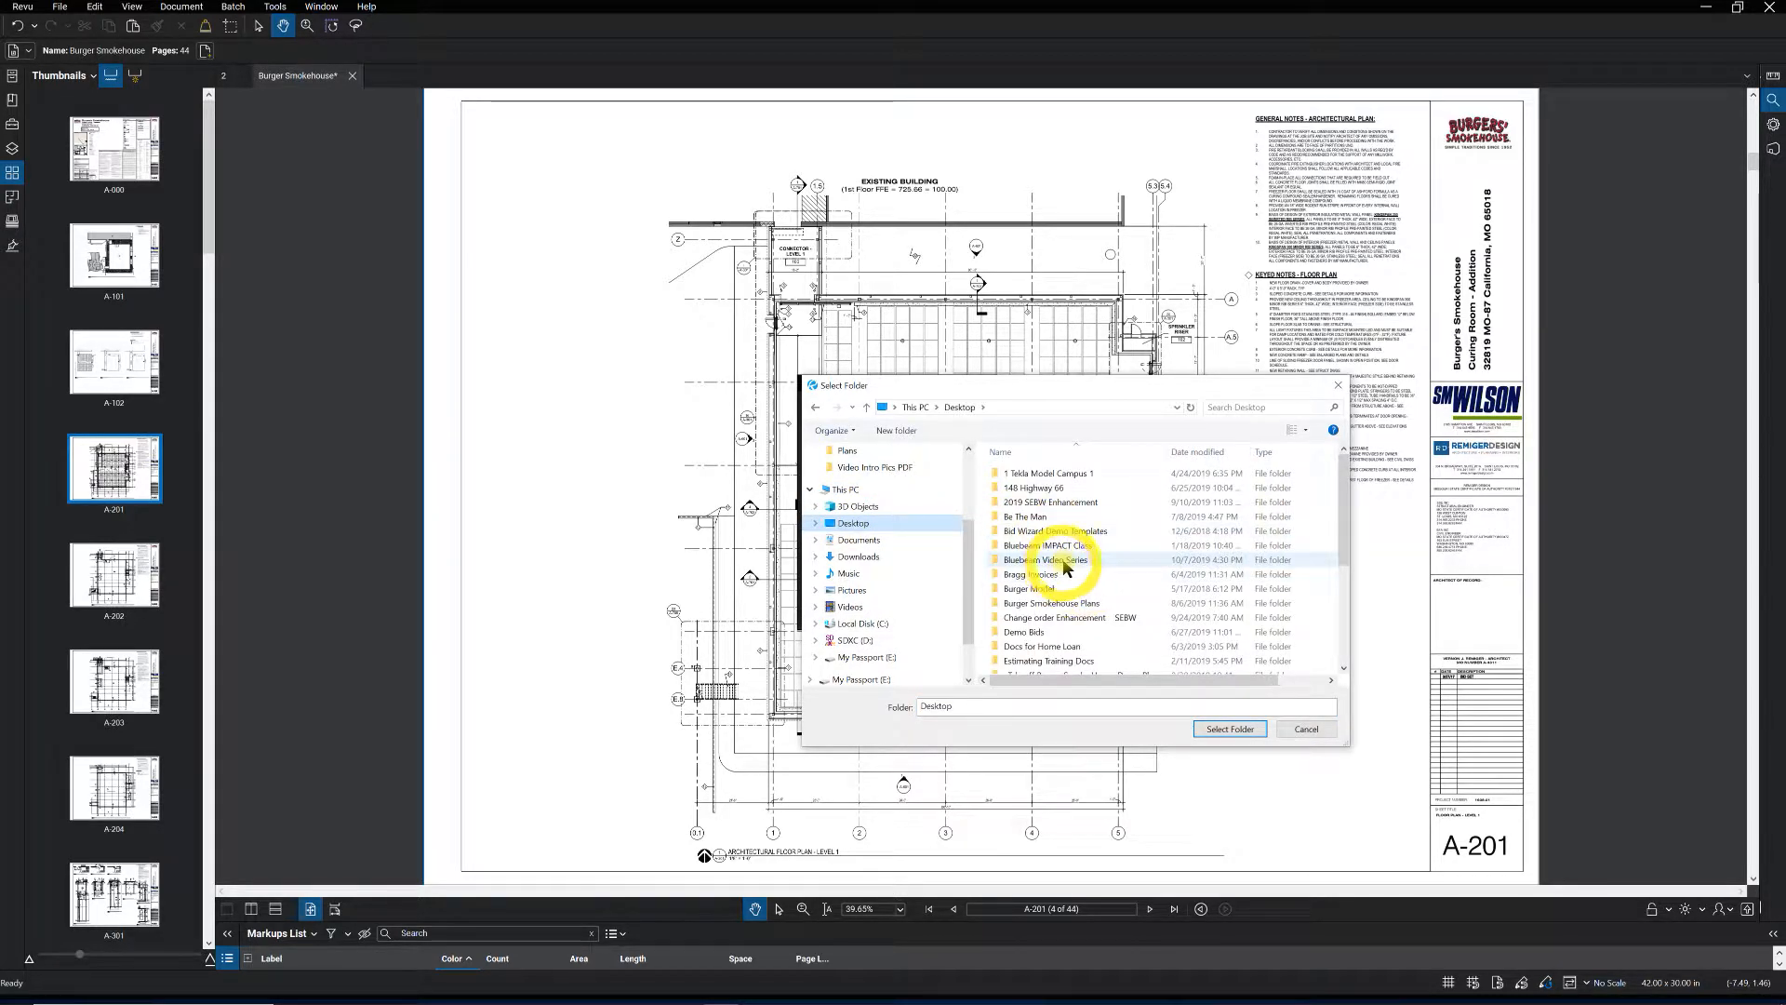
double_click(1044, 559)
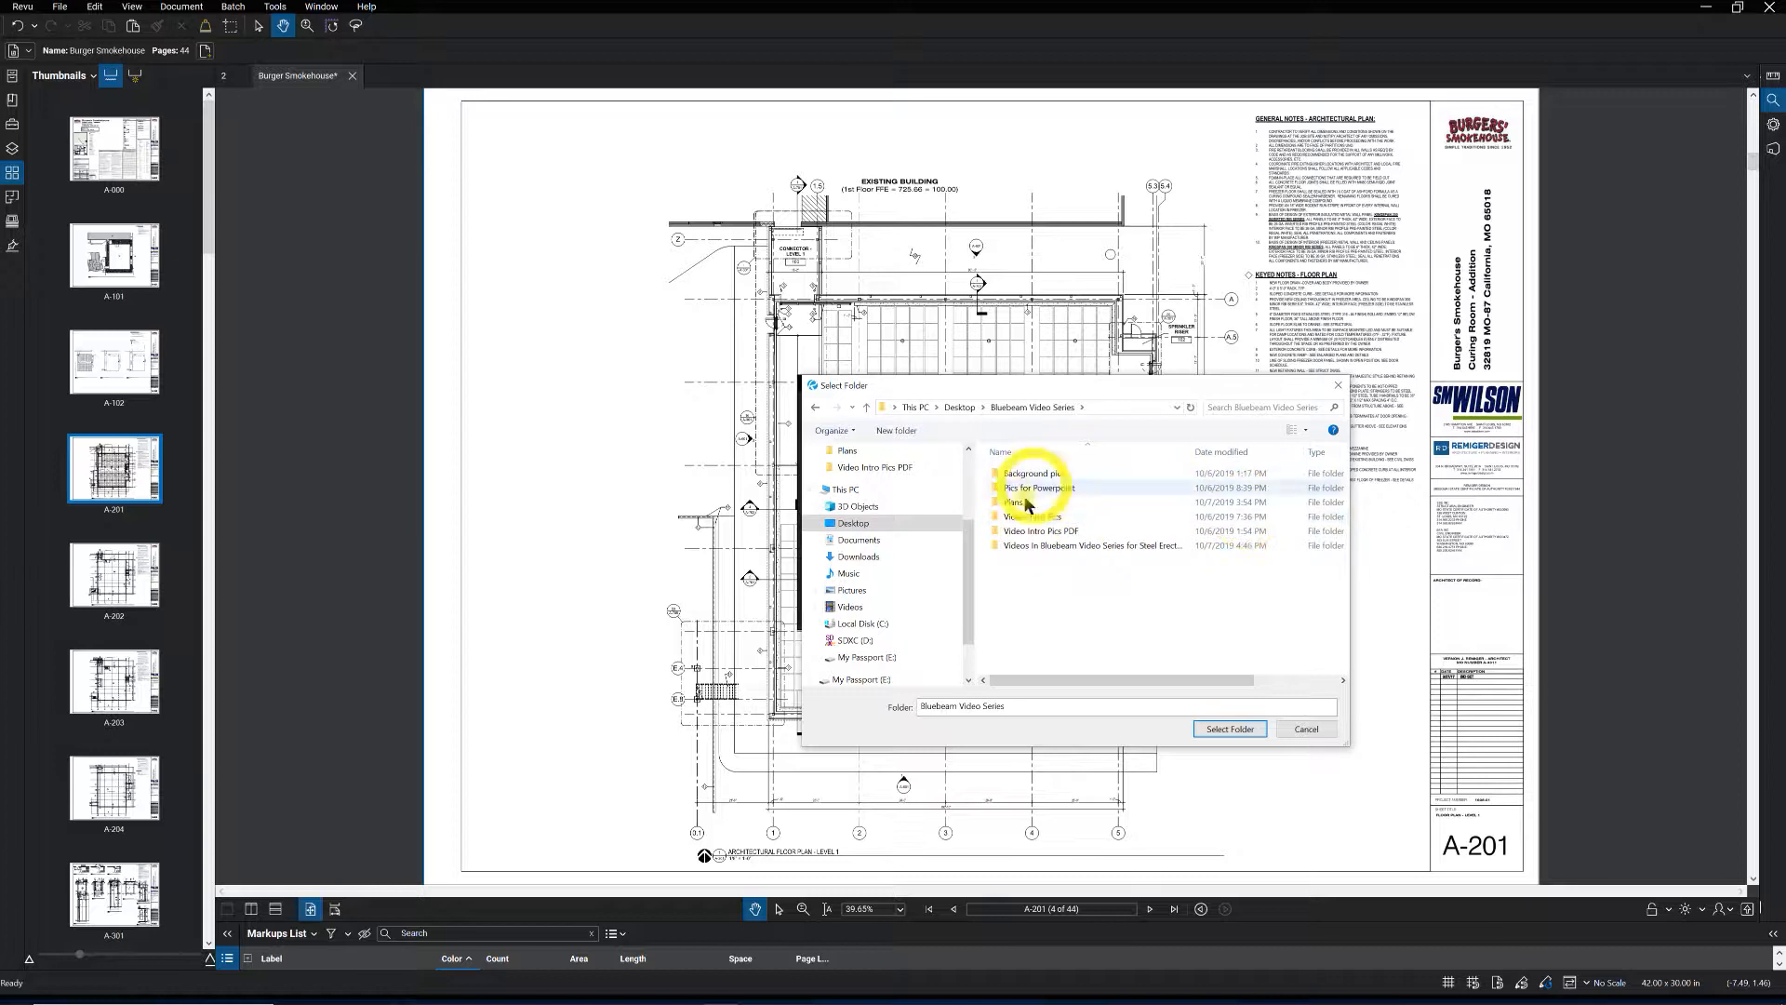
double_click(1030, 502)
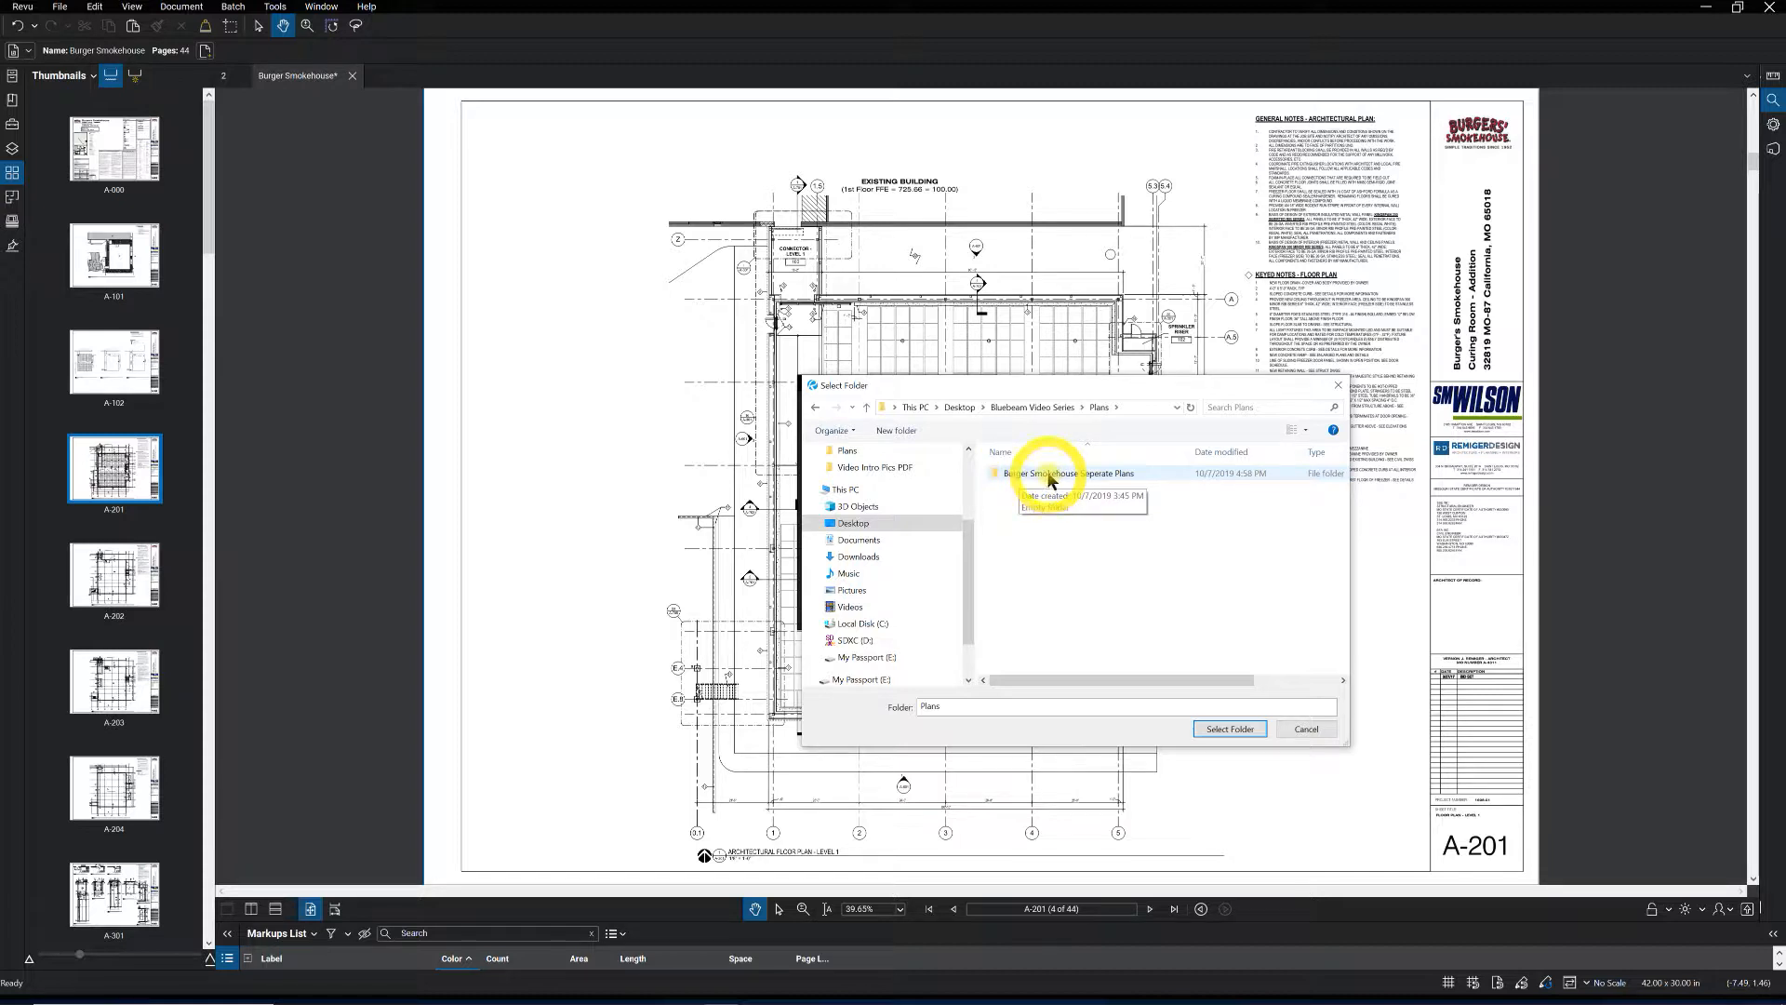
click(1066, 472)
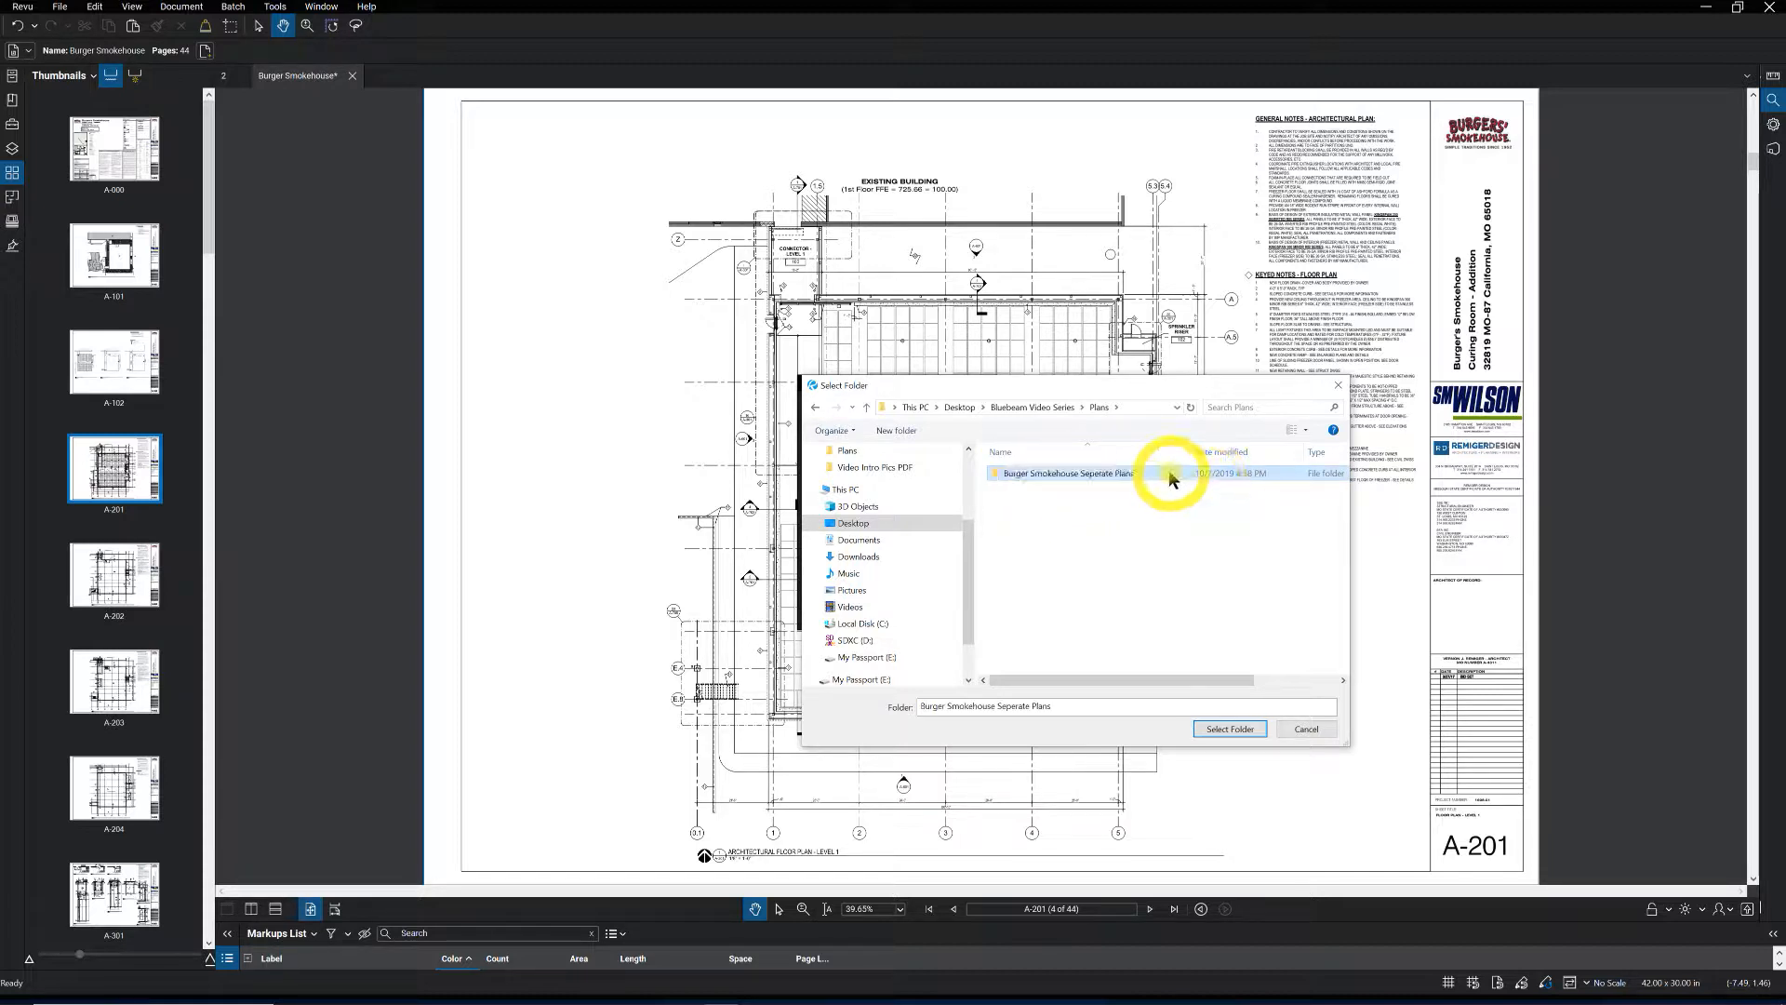
double_click(1059, 473)
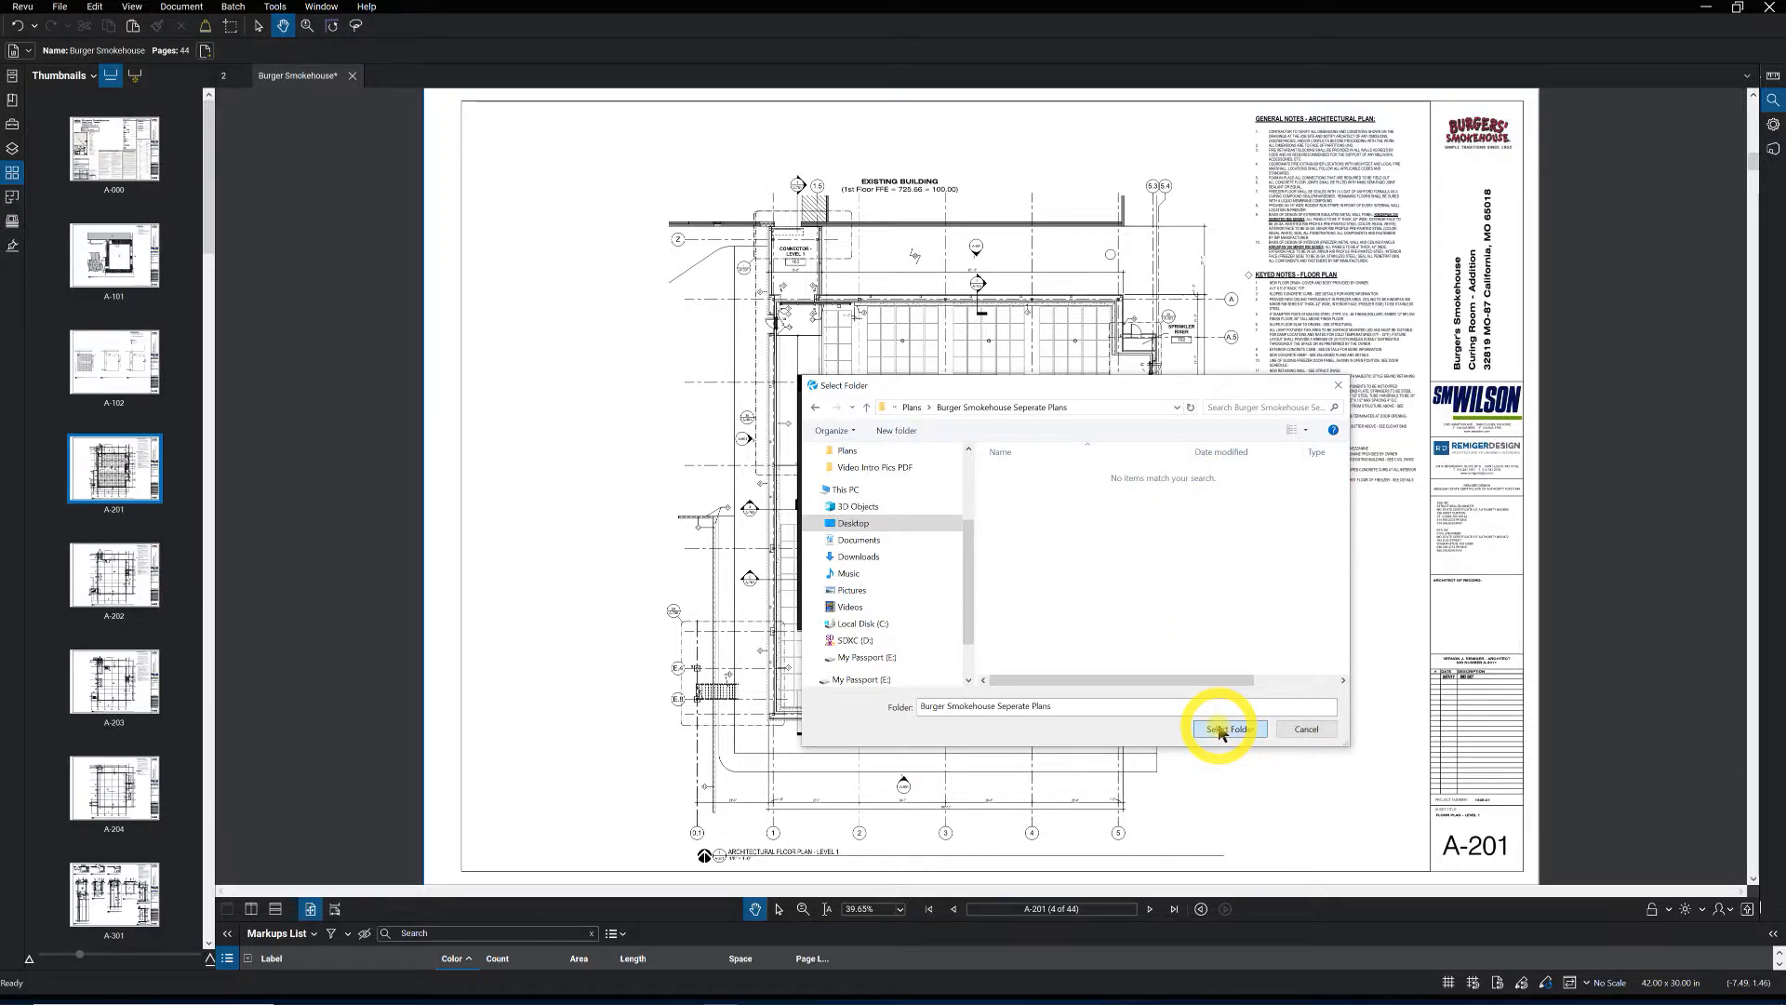
click(1227, 729)
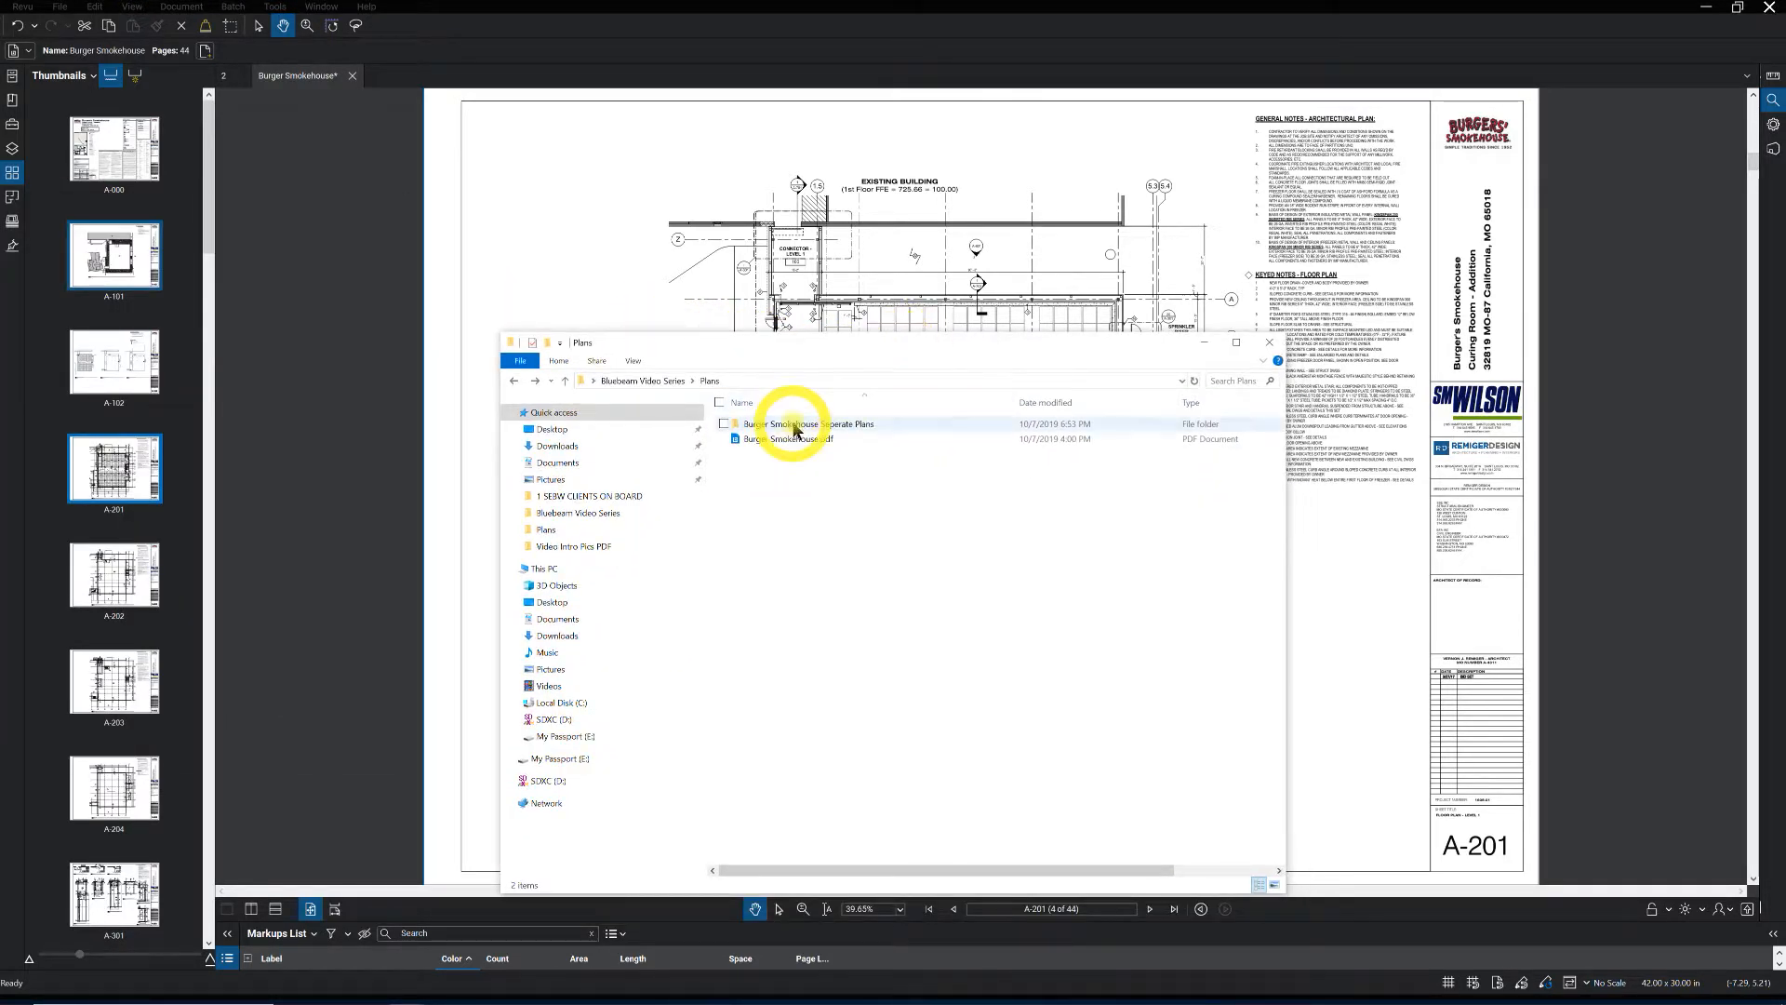
- Open Burger Smokehouse Seperate Plans, scroll through the 44 PDFs, and go back to Plans
double_click(809, 424)
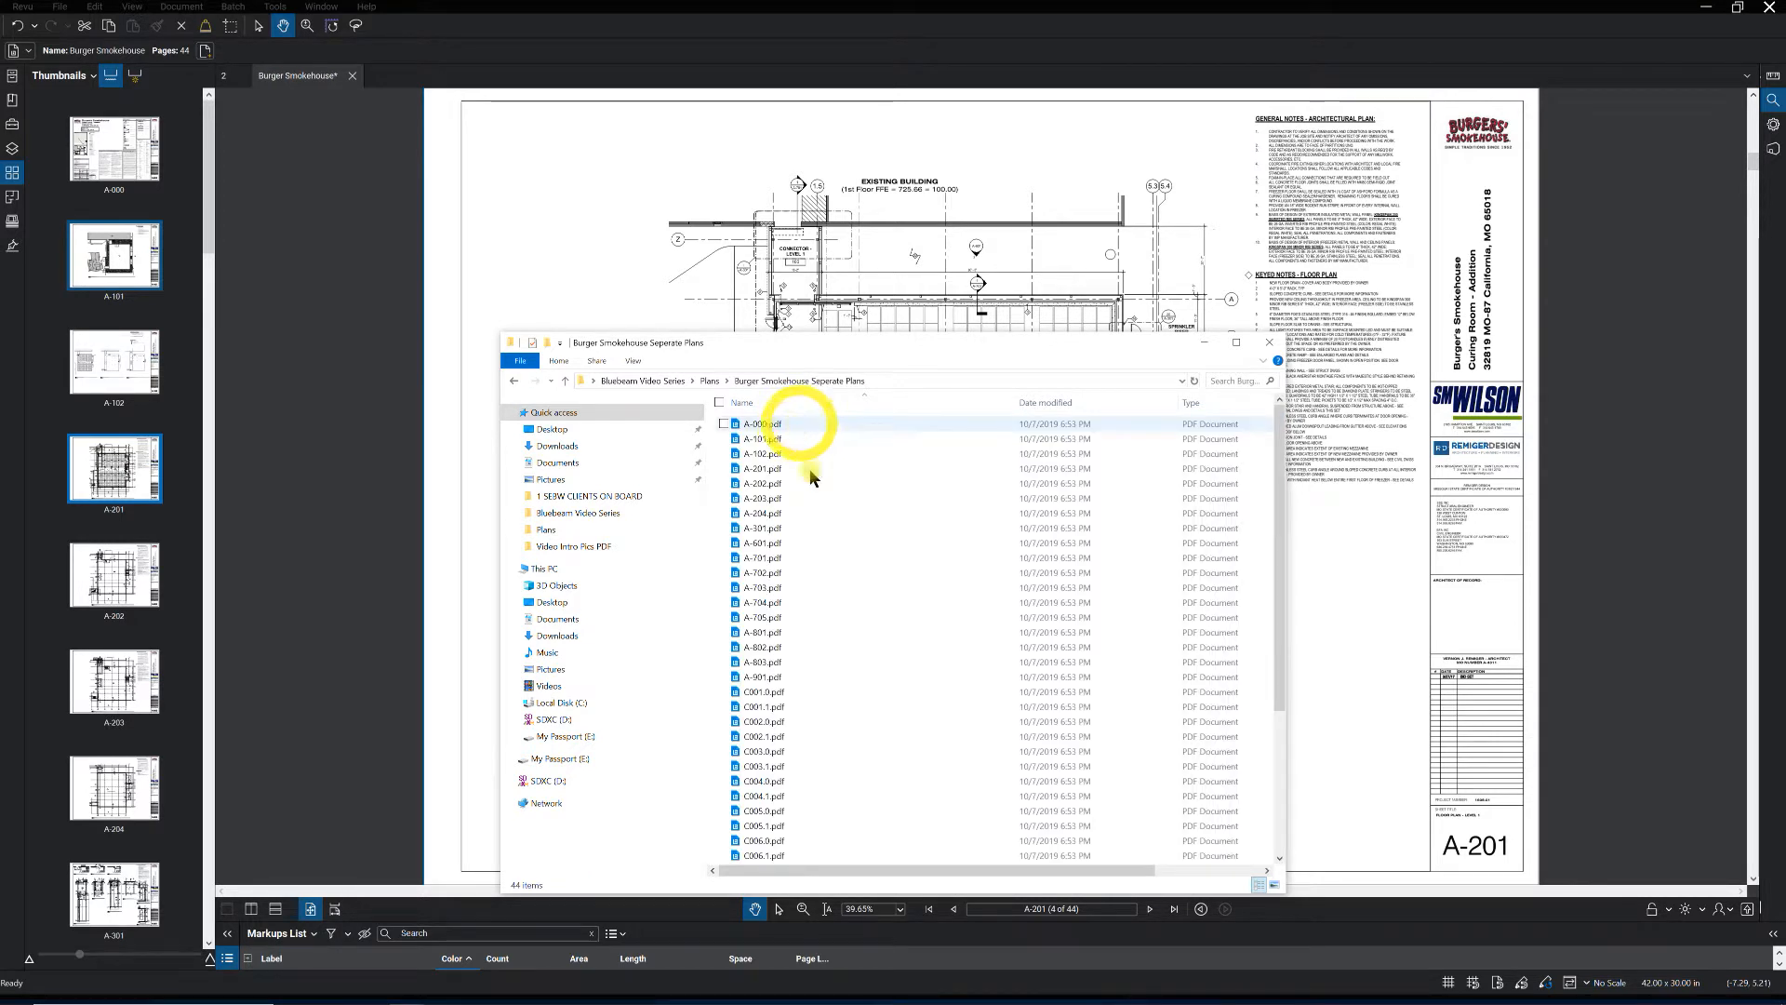
scroll(down, 3)
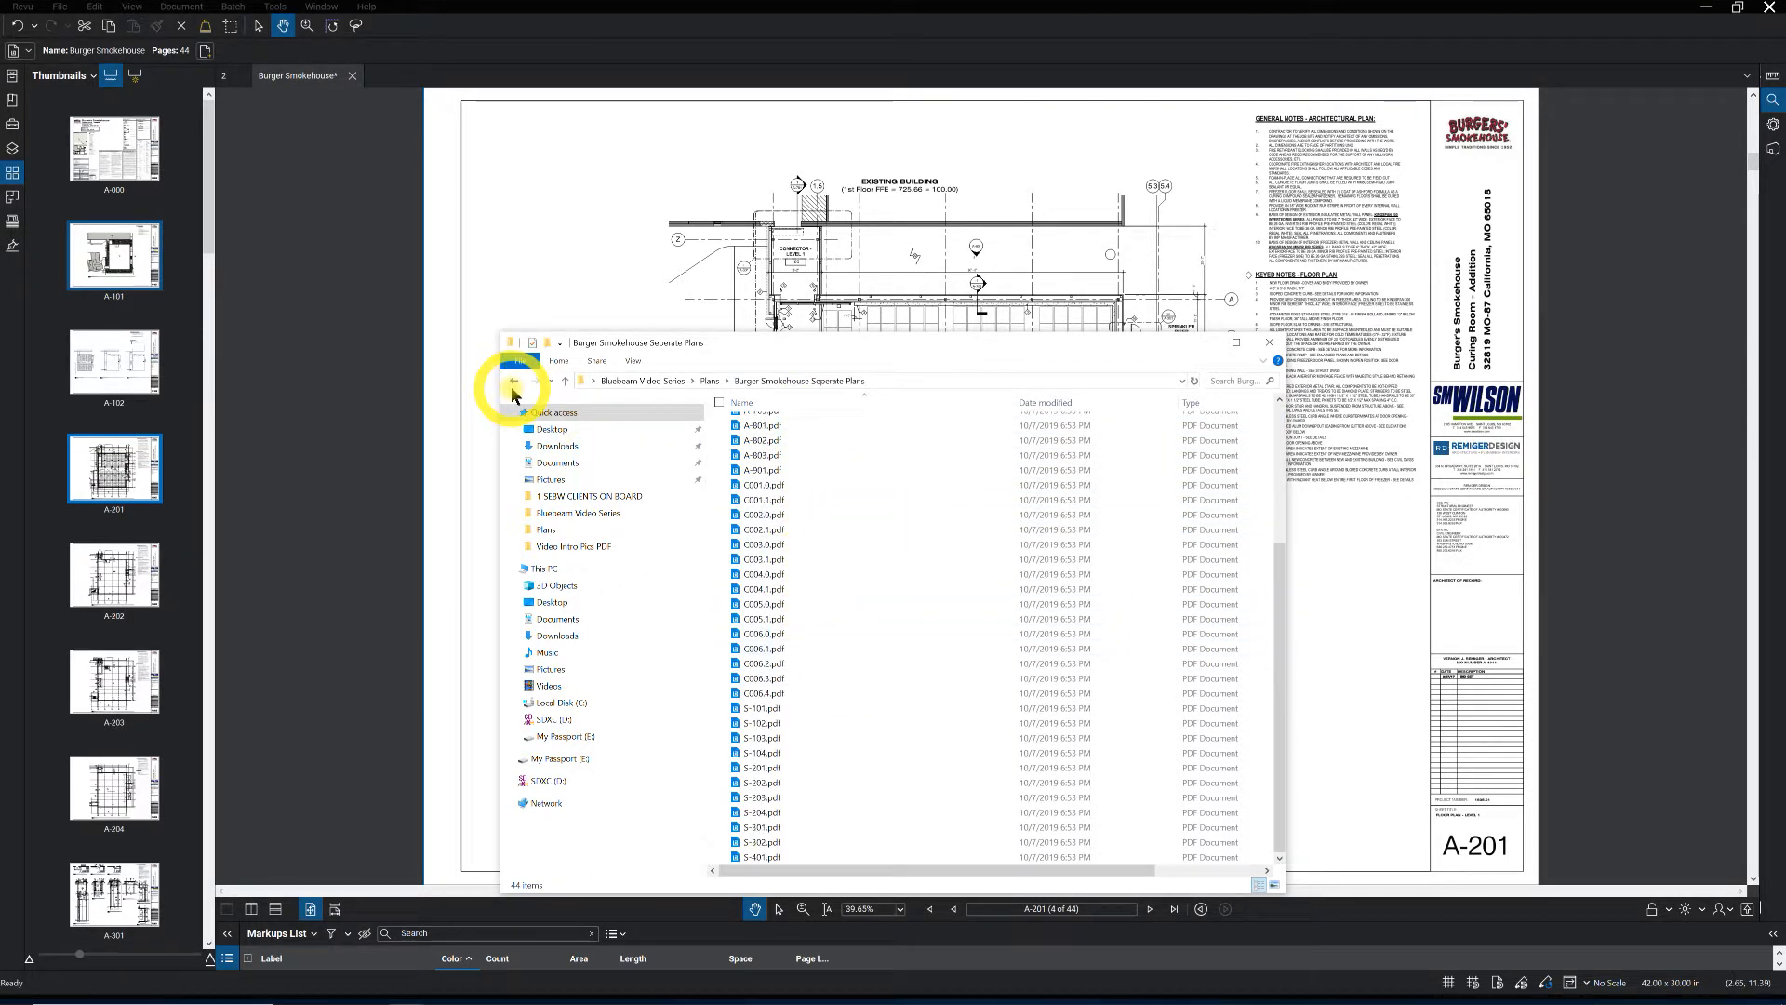
click(514, 381)
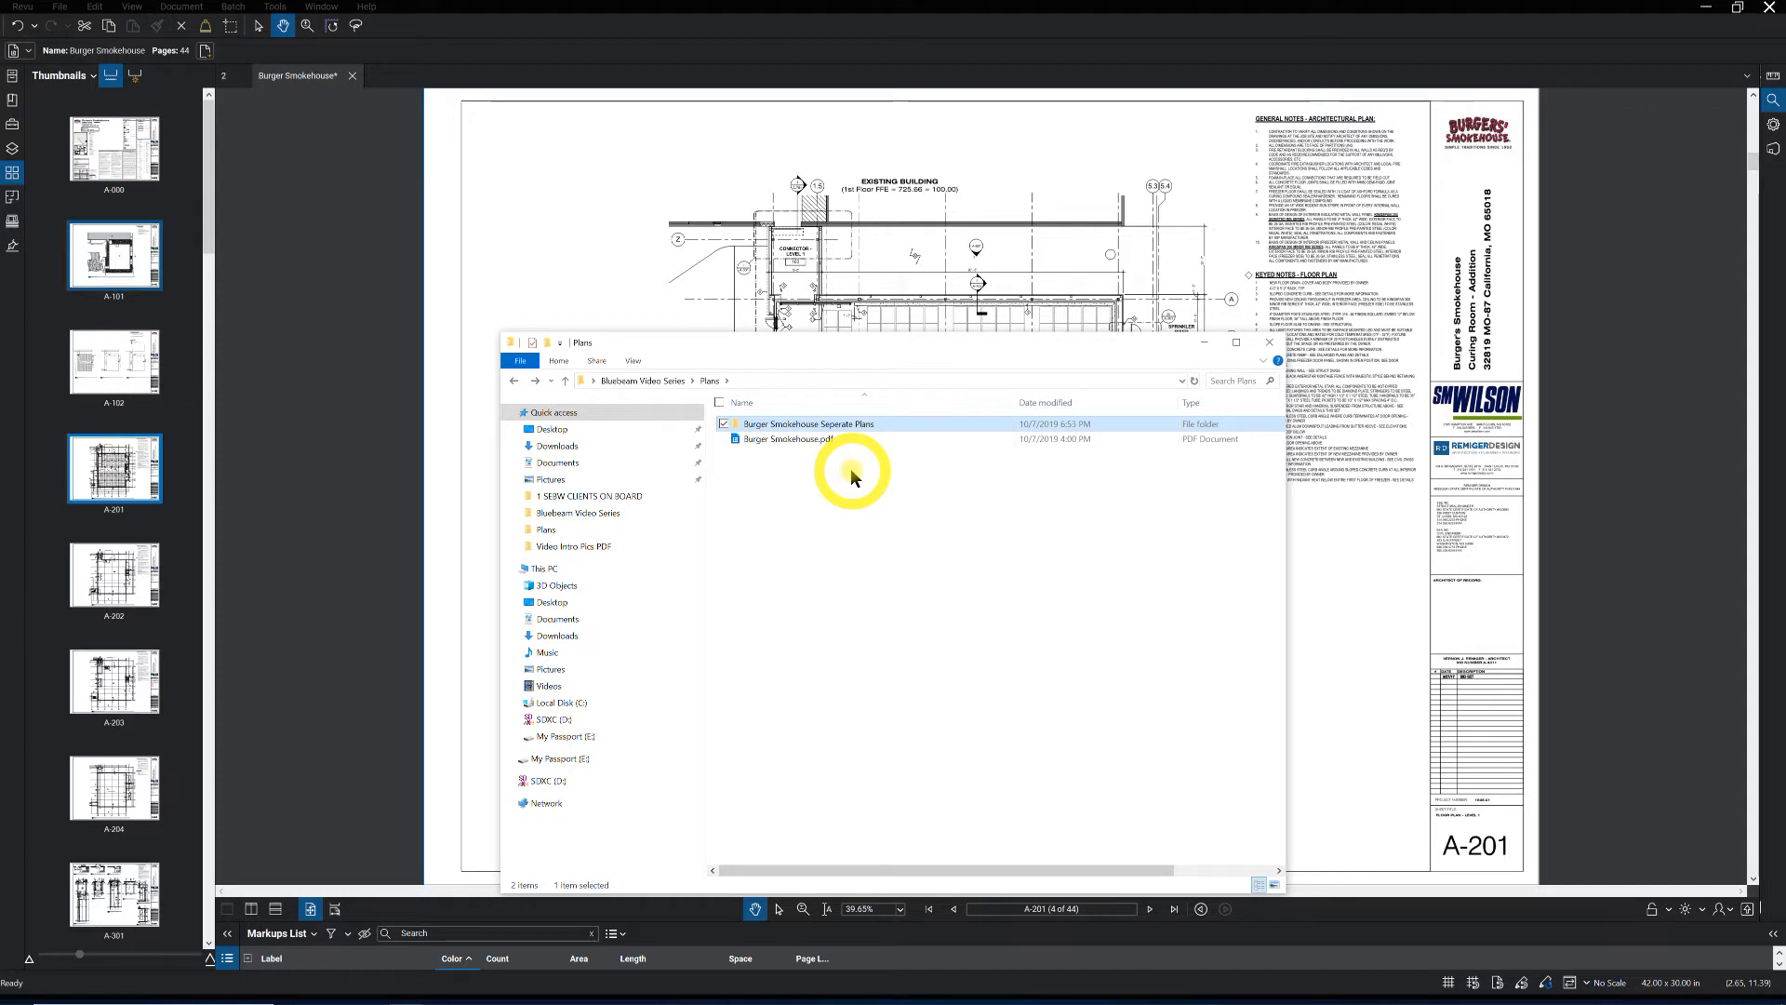
mouse_move(895, 494)
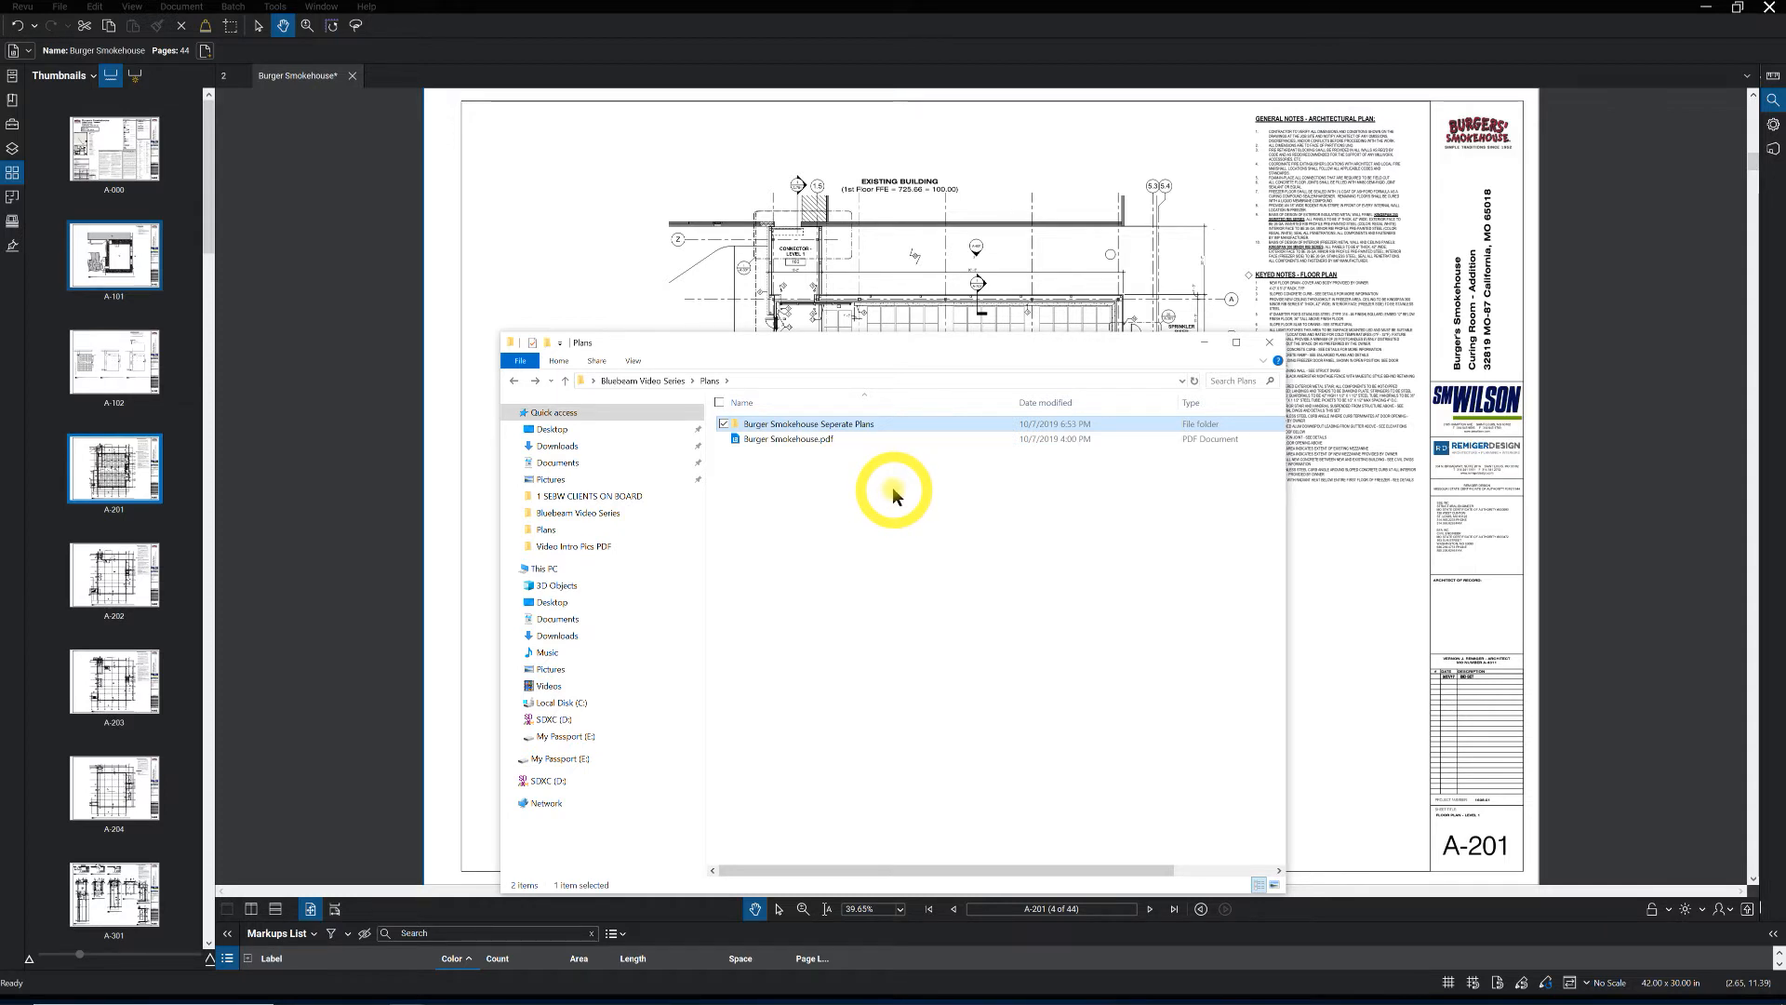